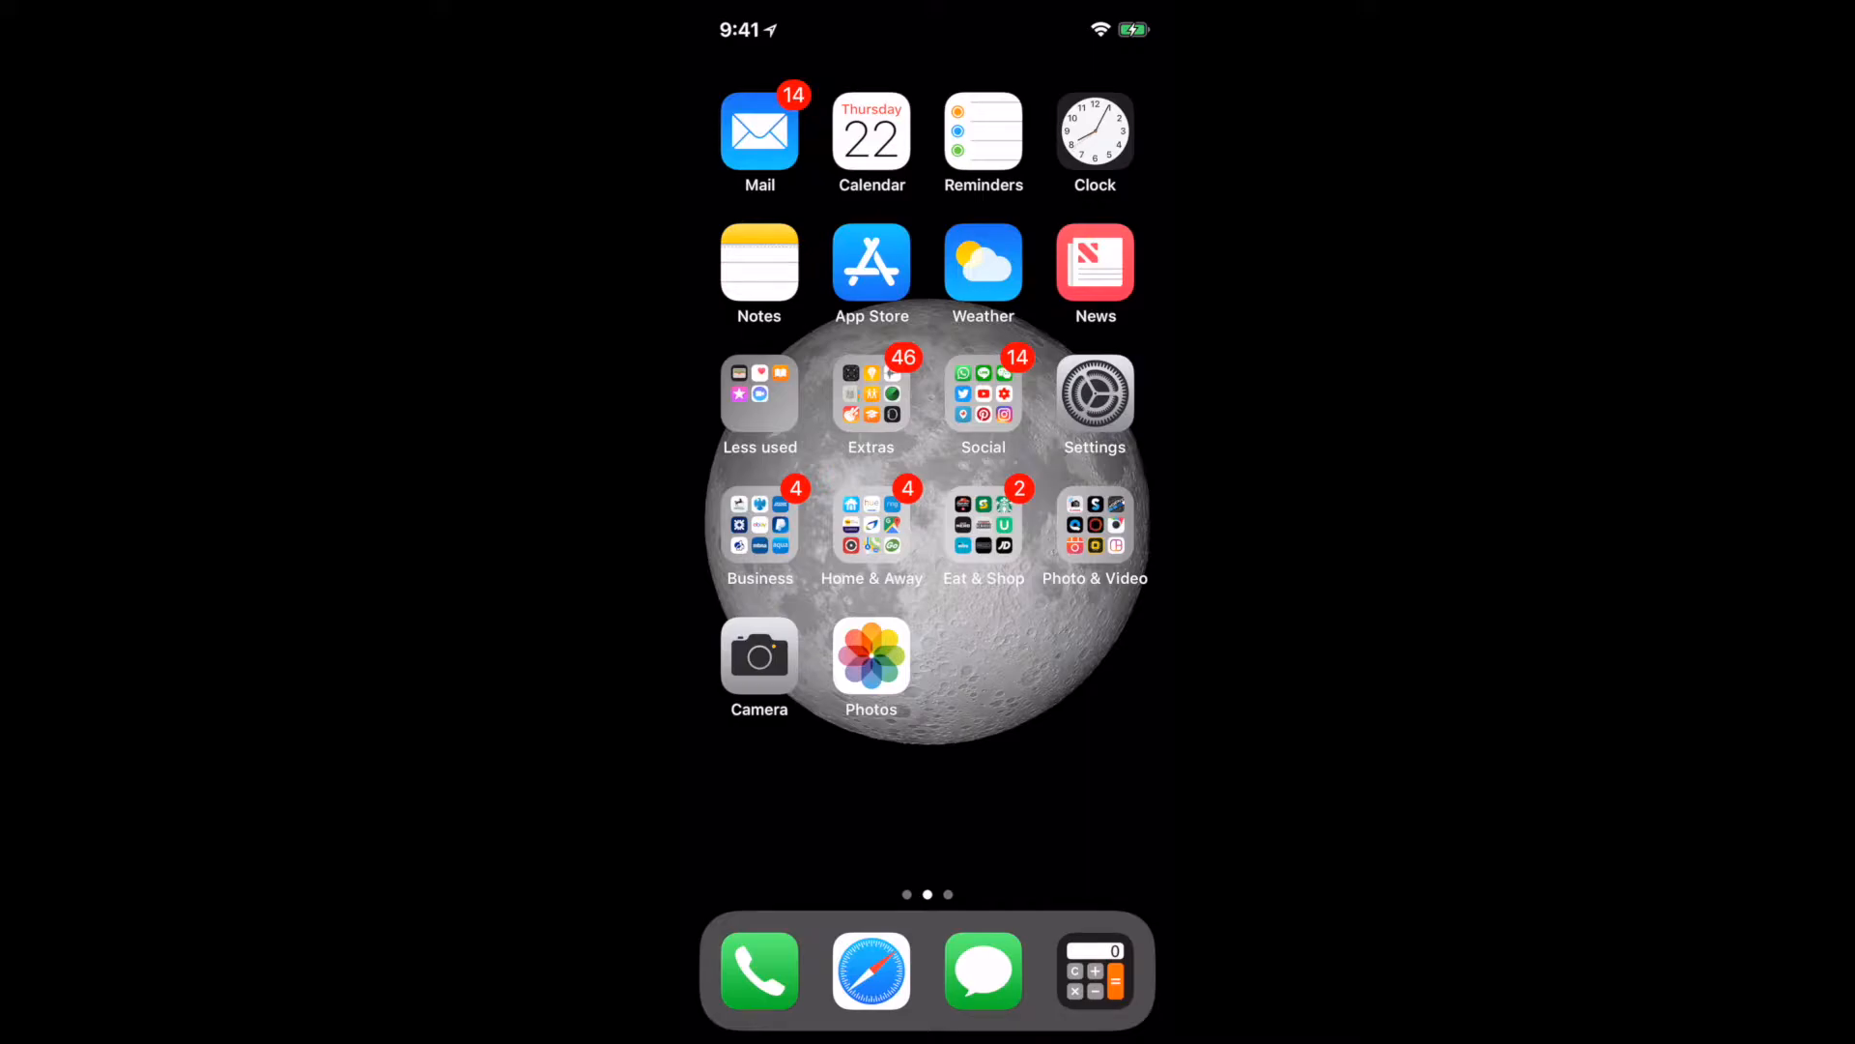
Search the App Store for 'pho' and browse Microsoft's Photos Companion listing and preview screenshots
click(871, 263)
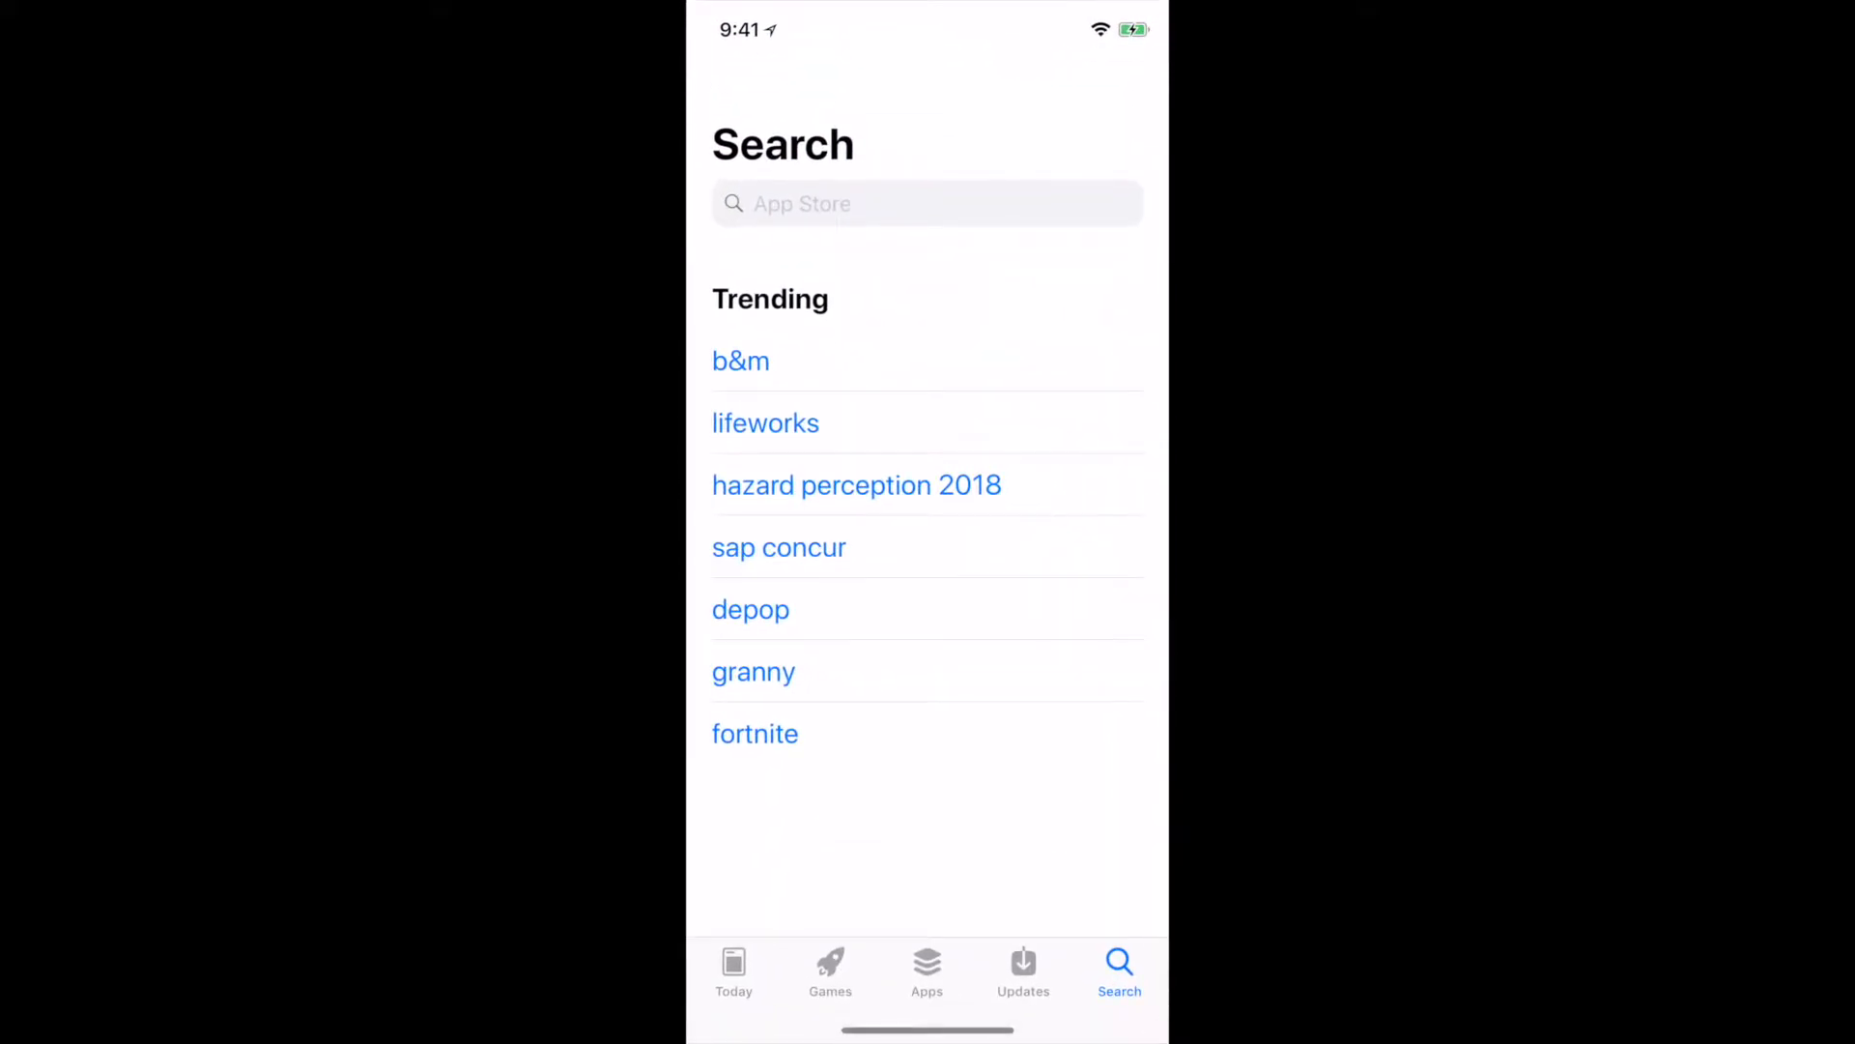
text(photos com)
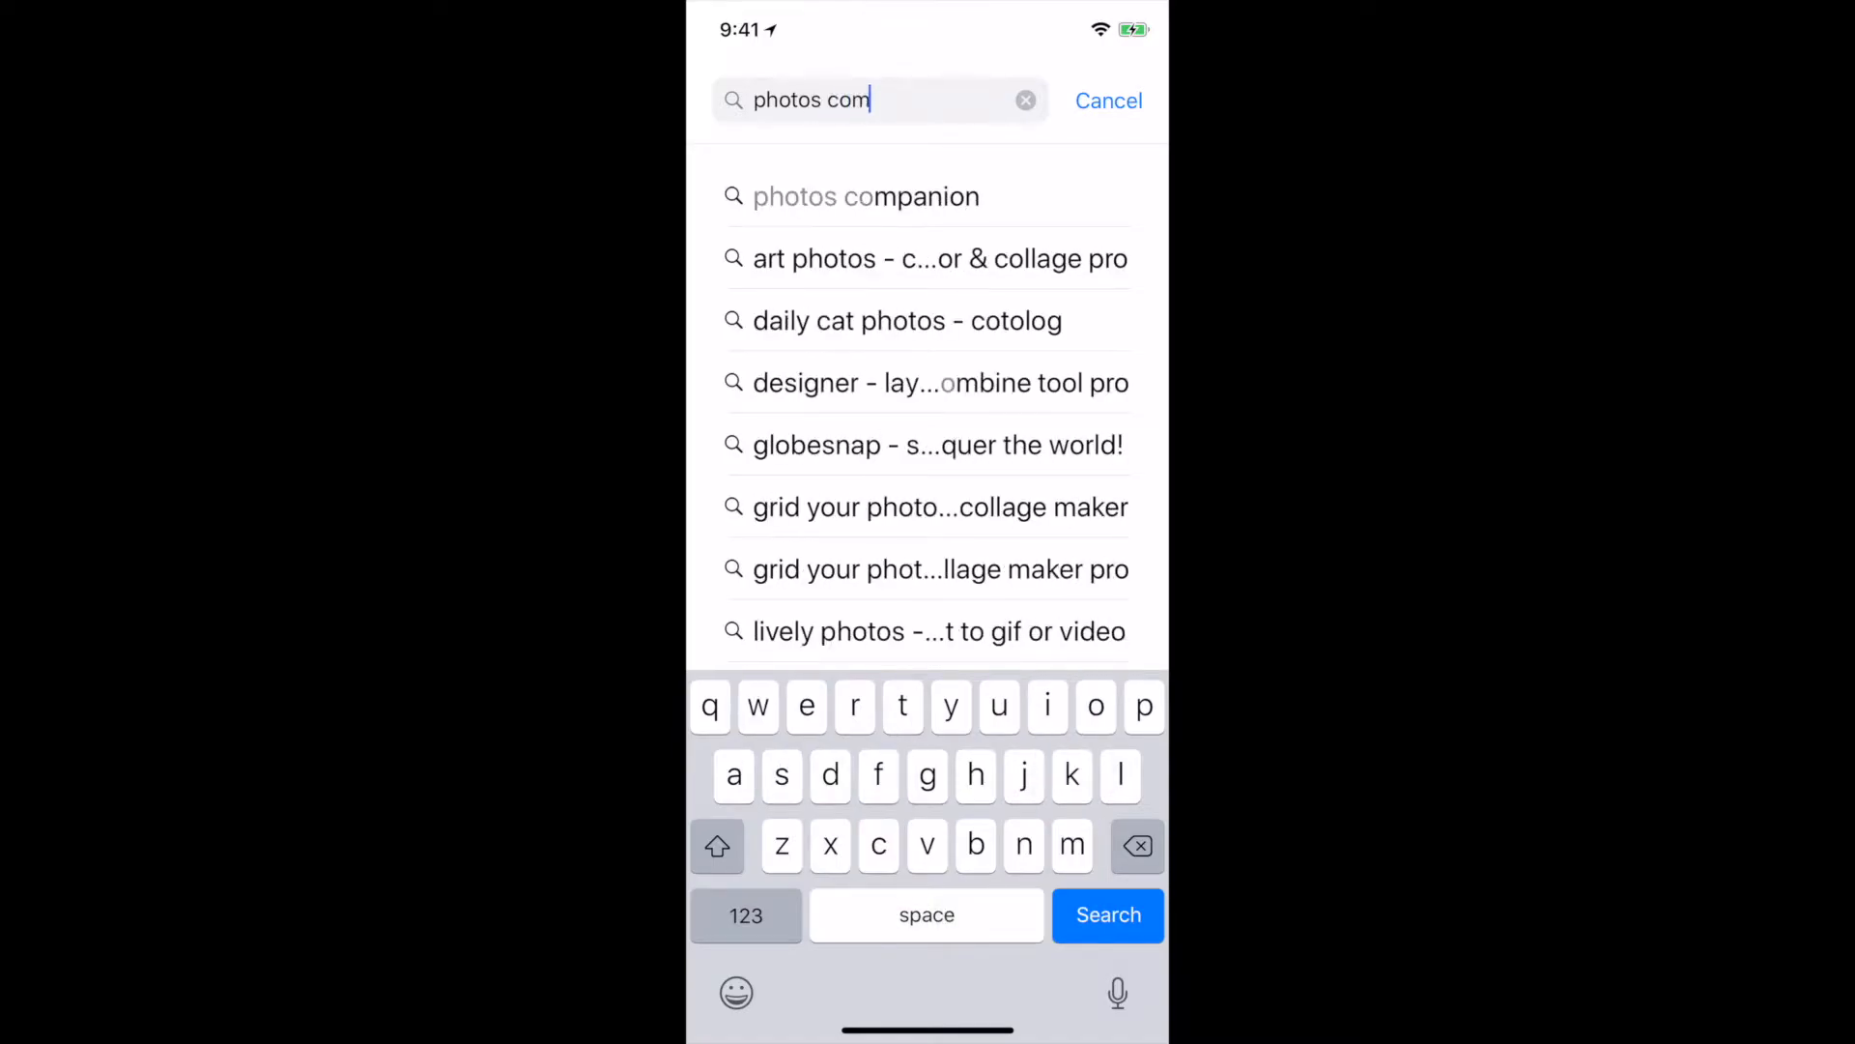
click(865, 195)
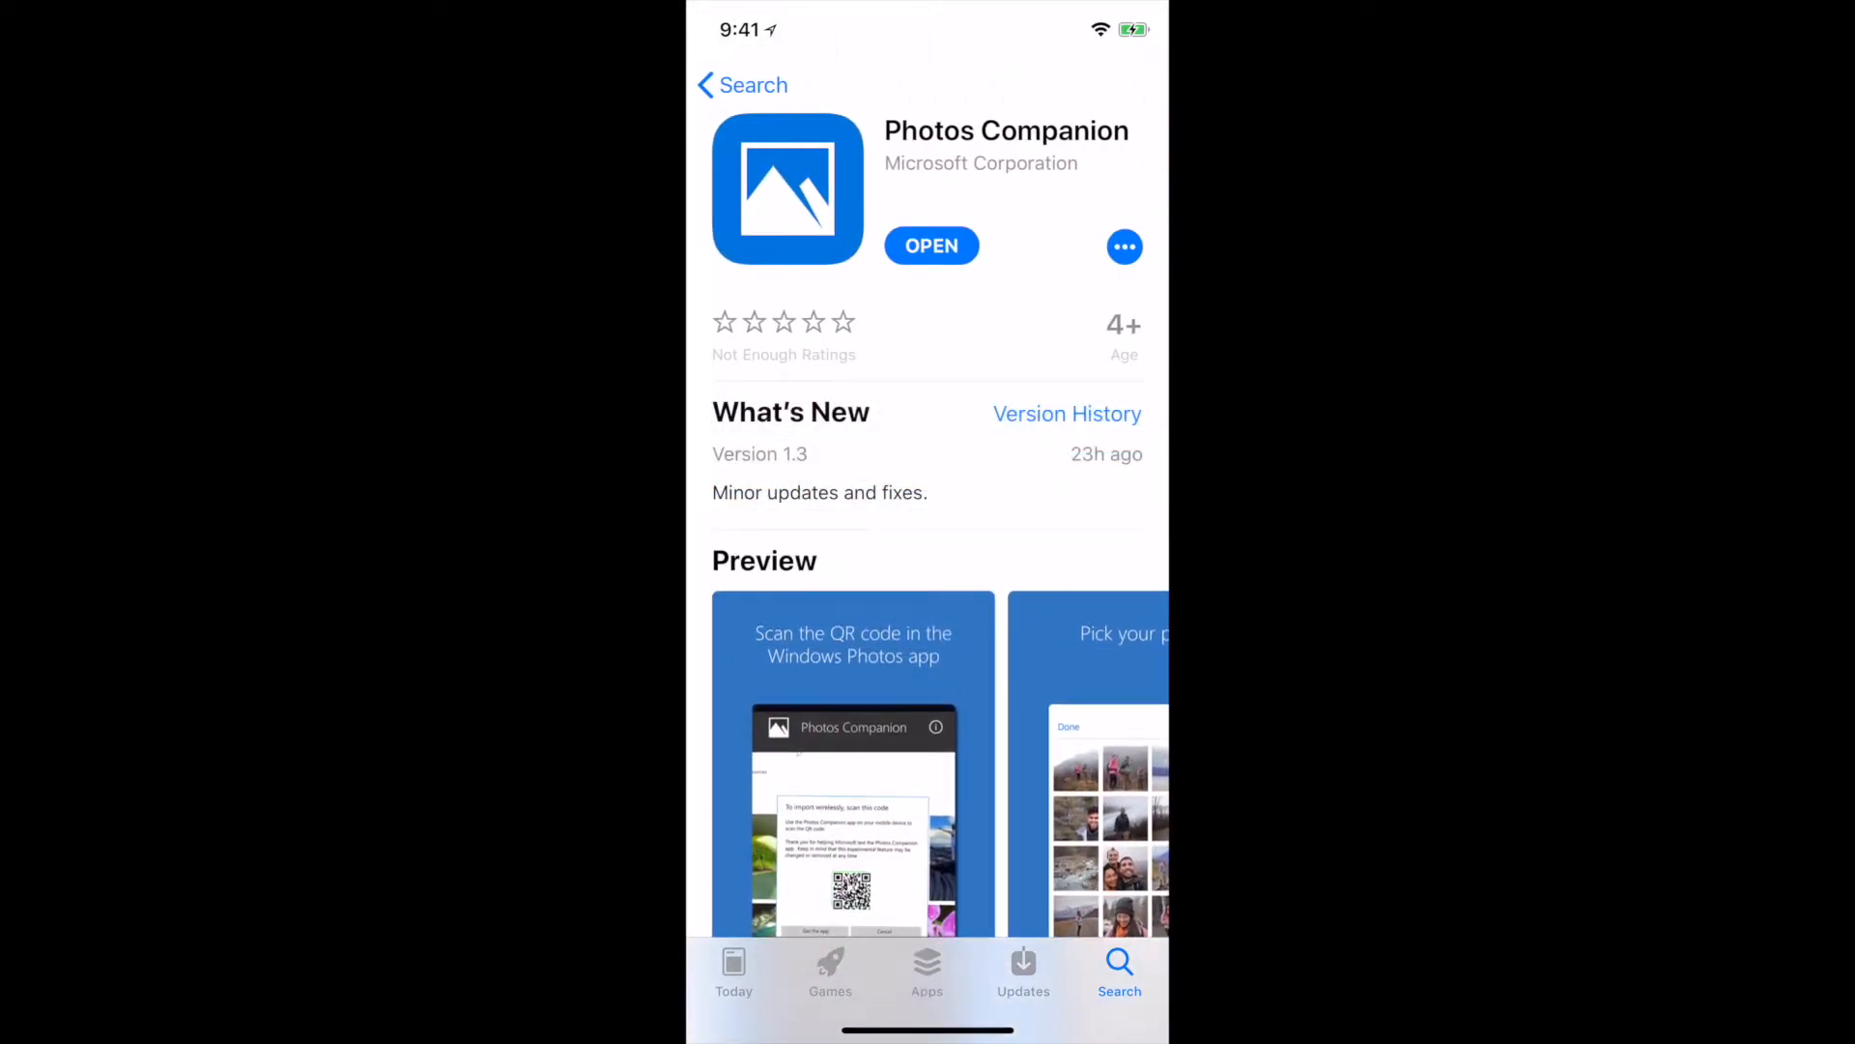
scroll(down, 3)
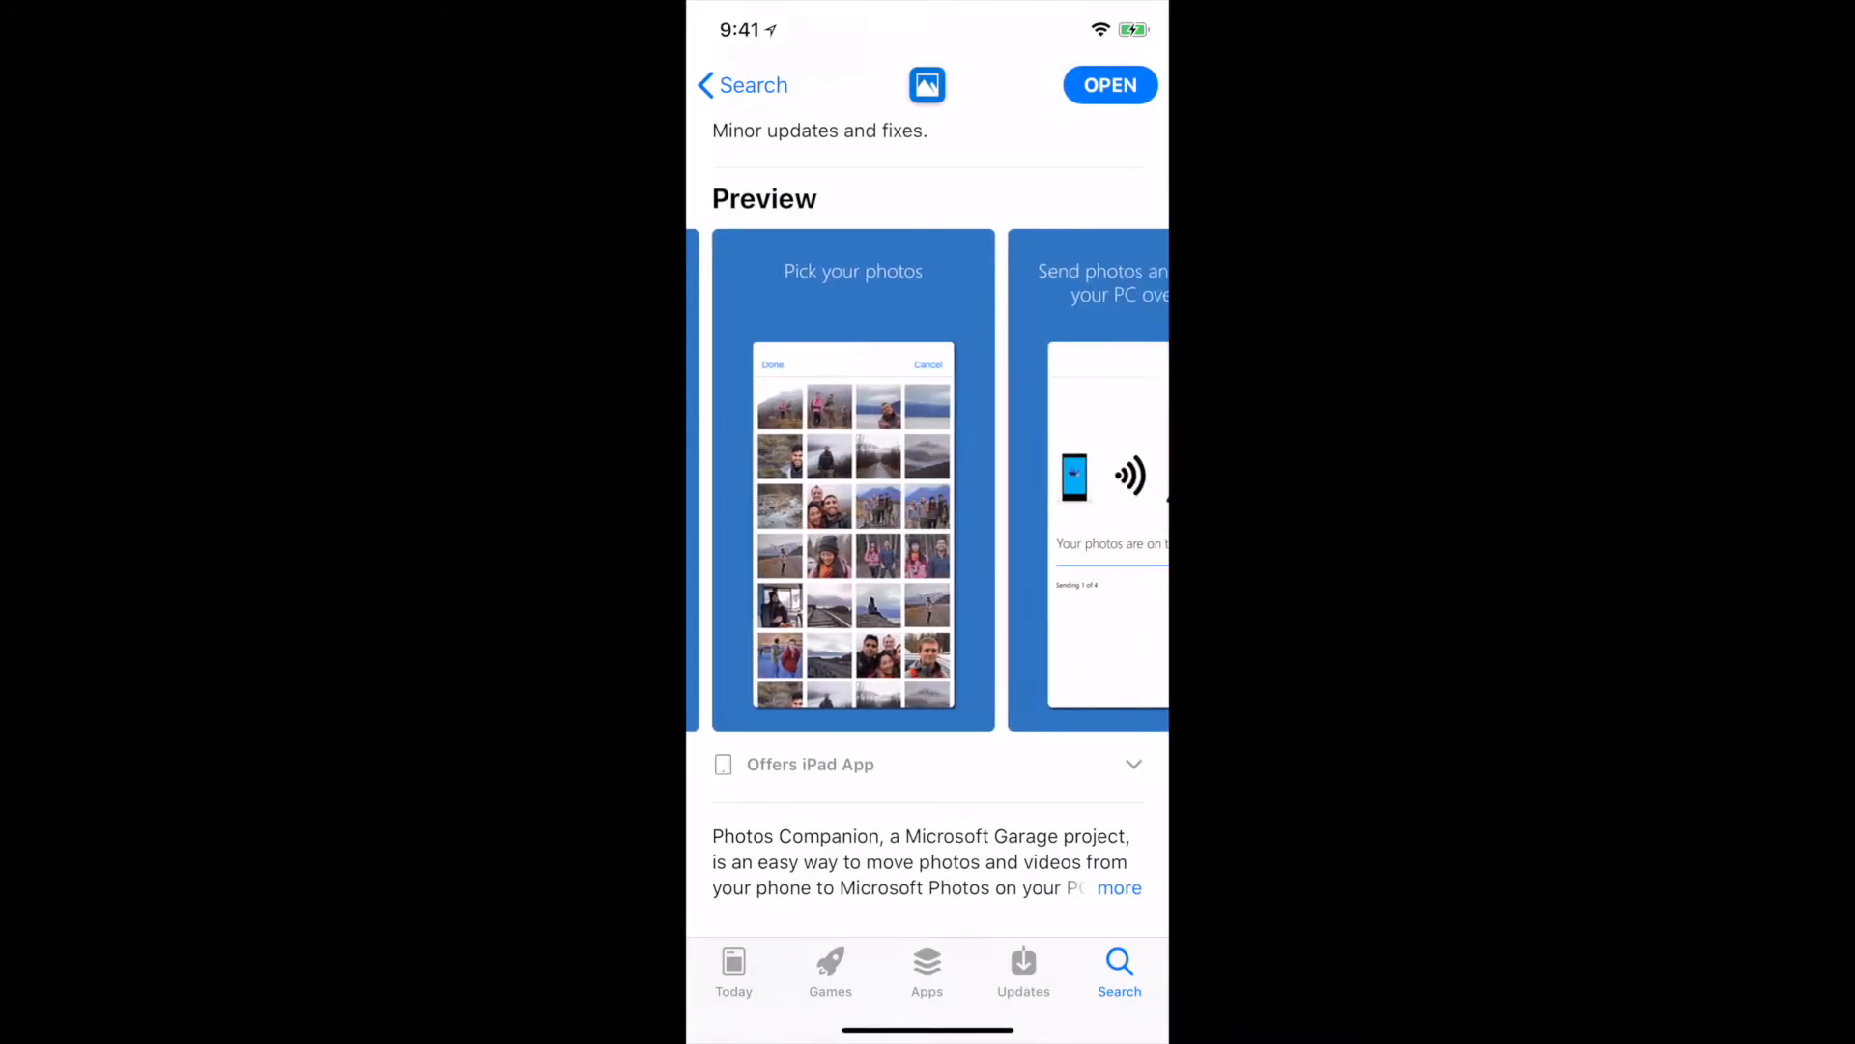
scroll(left, 3)
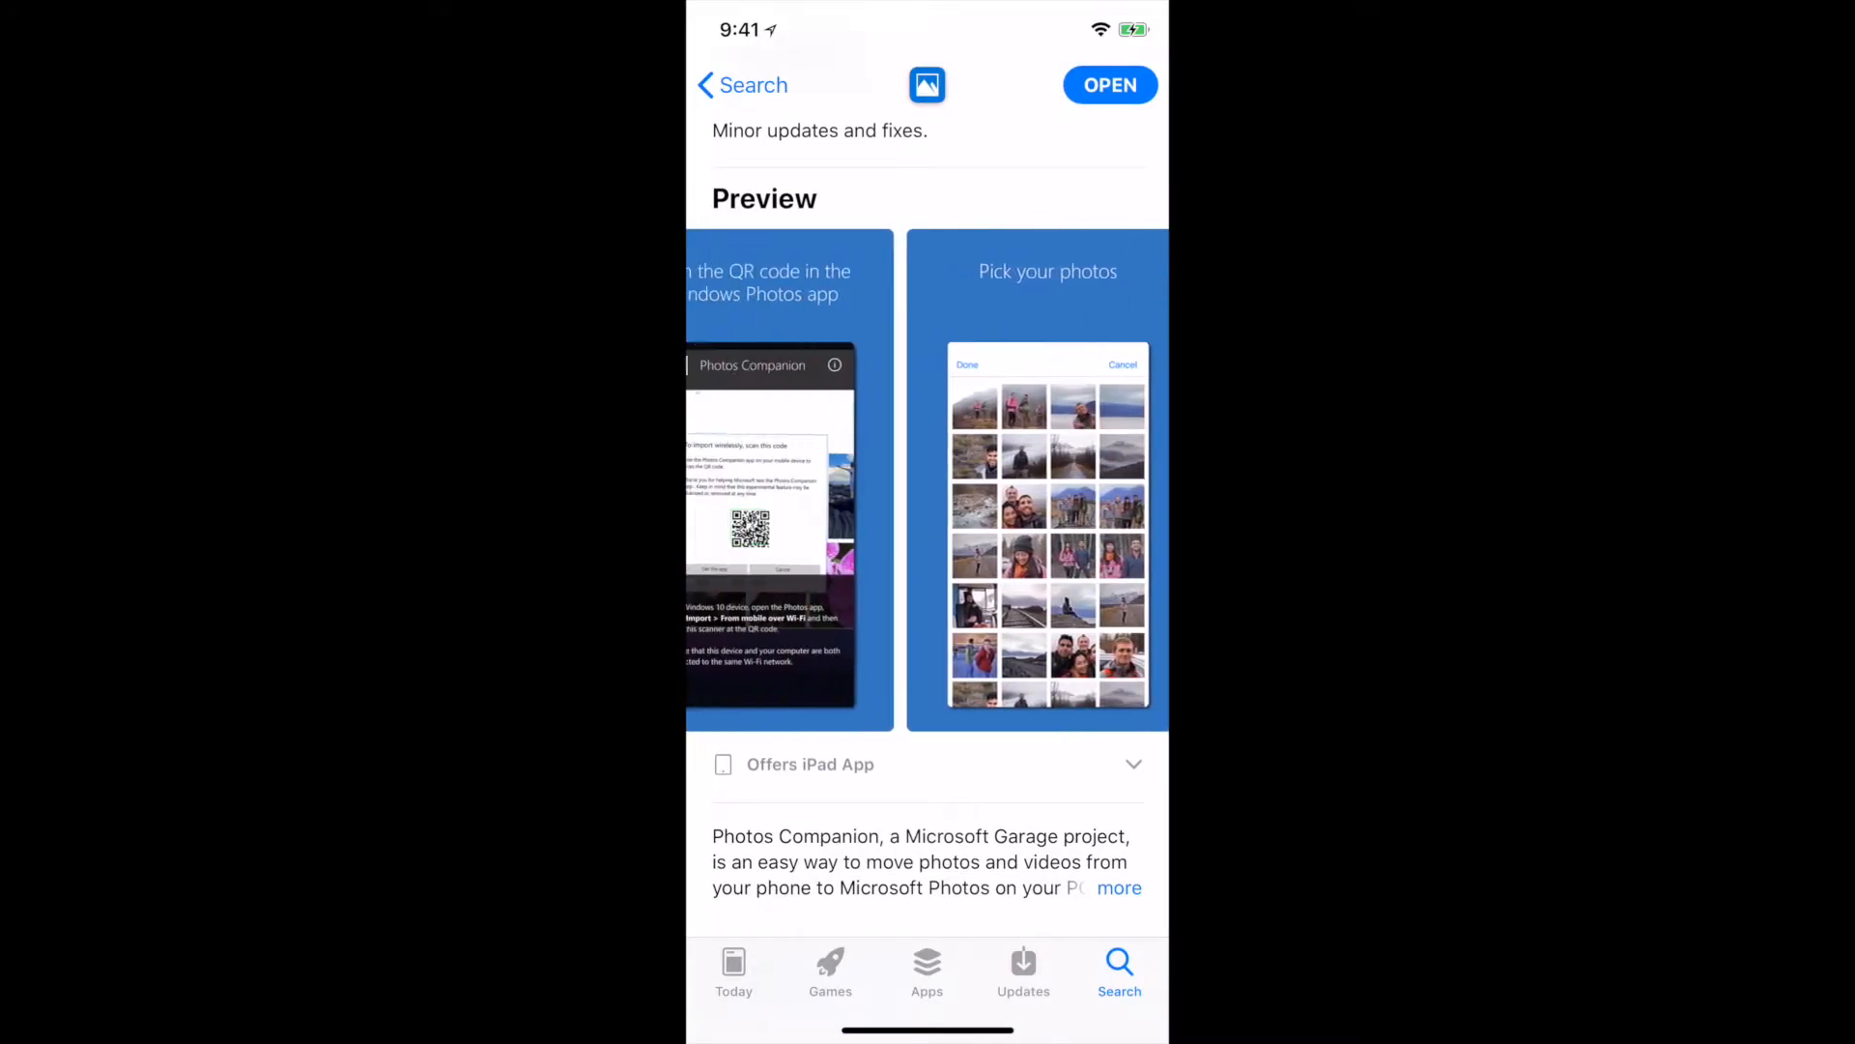
scroll(left, 3)
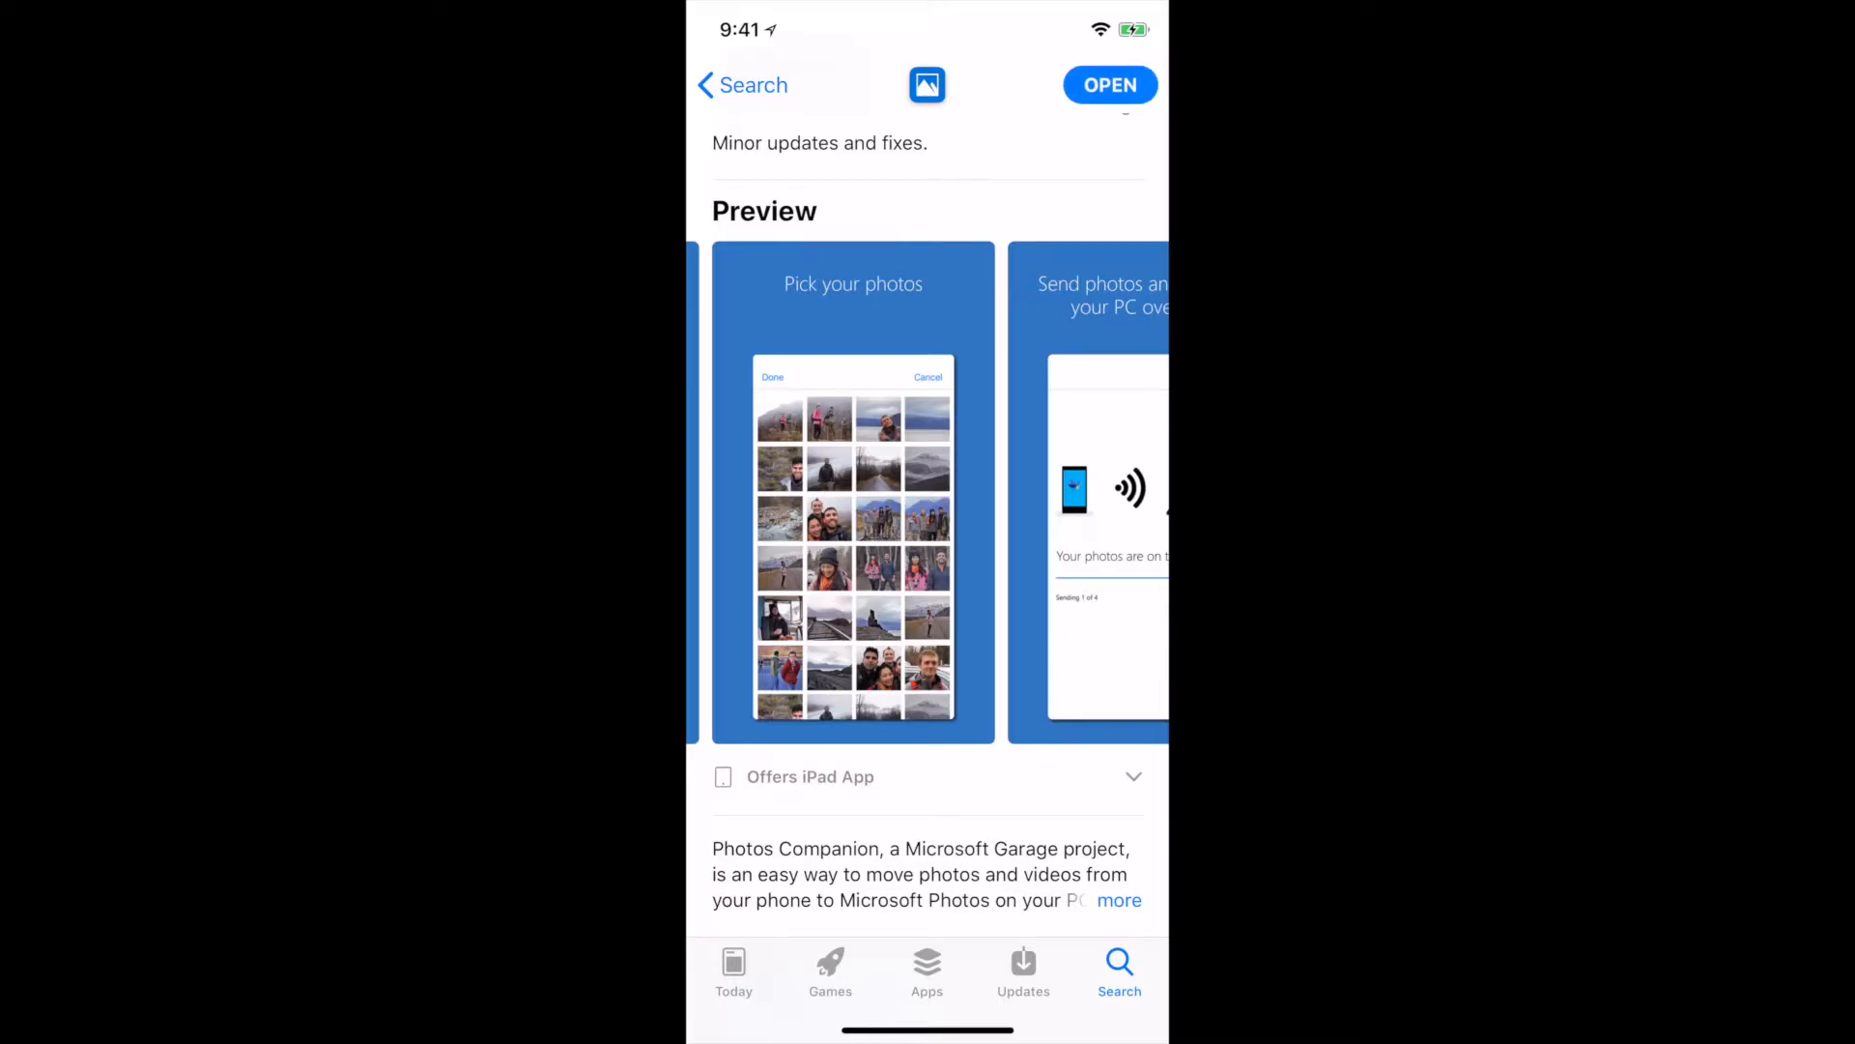
click(1108, 84)
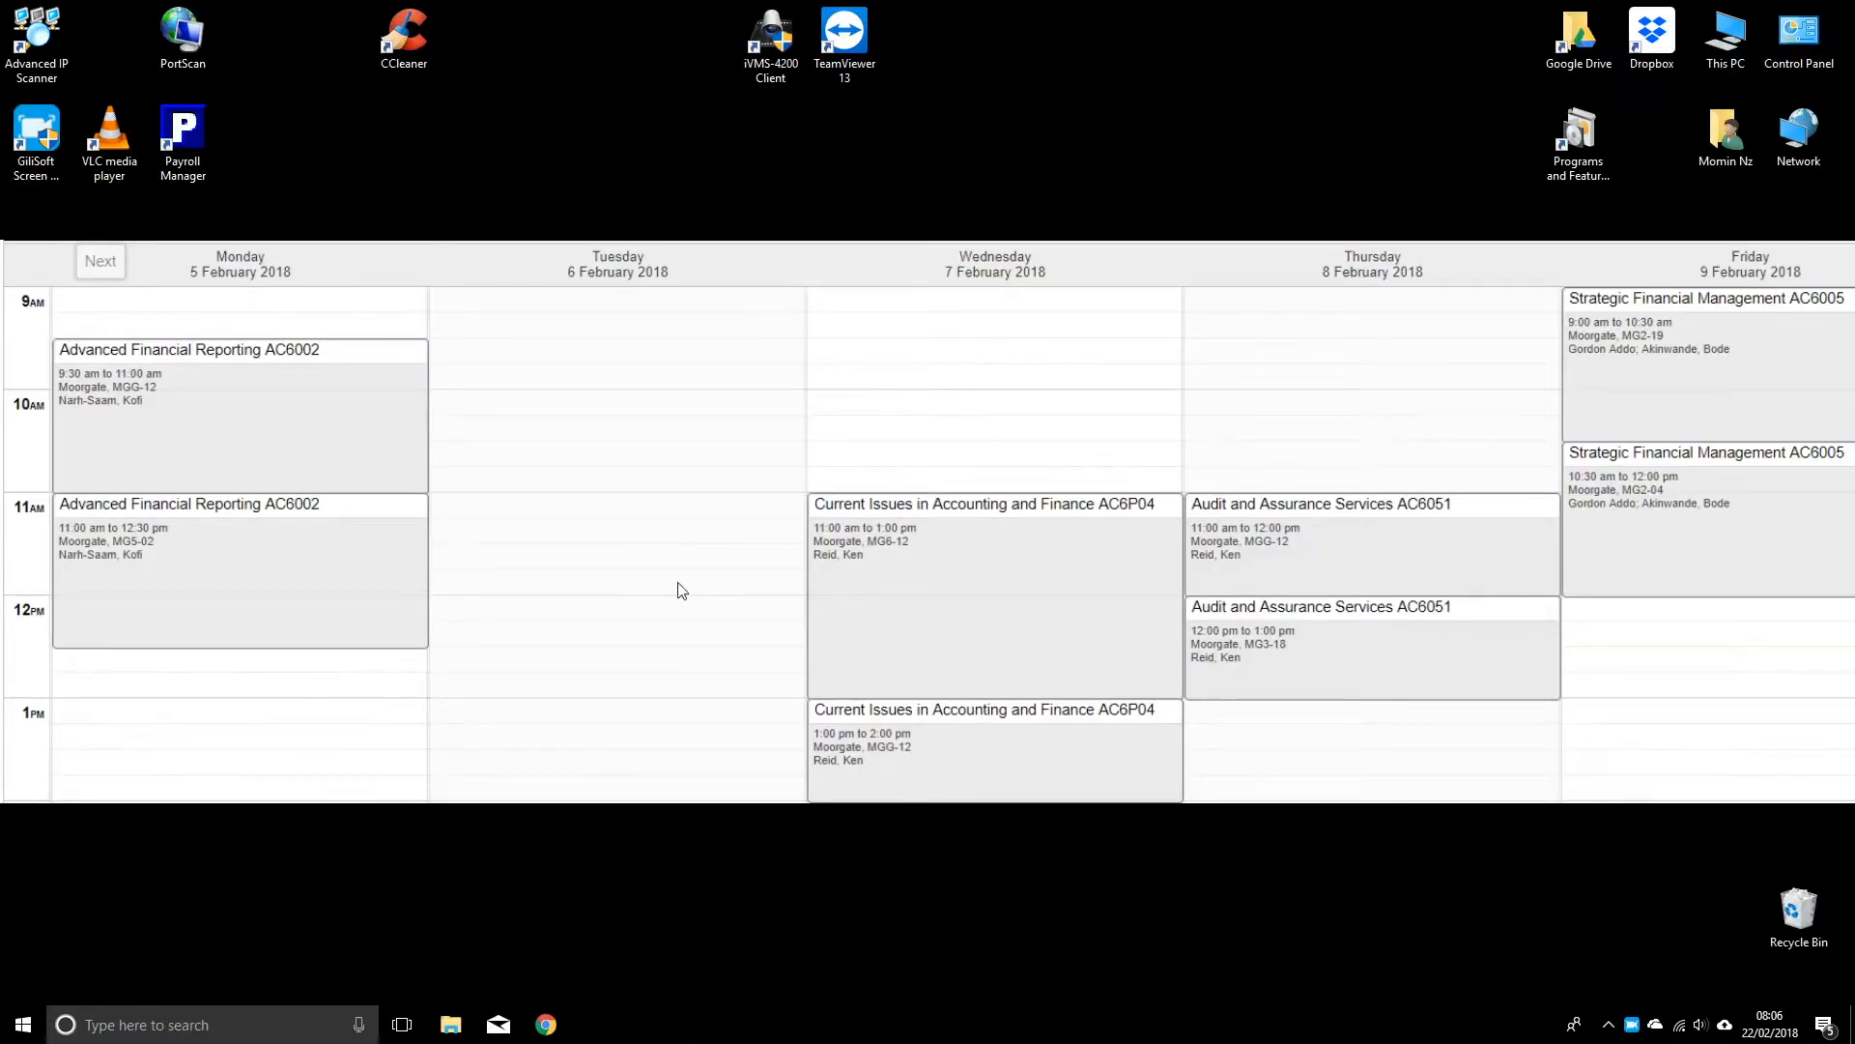
mouse_move(448, 591)
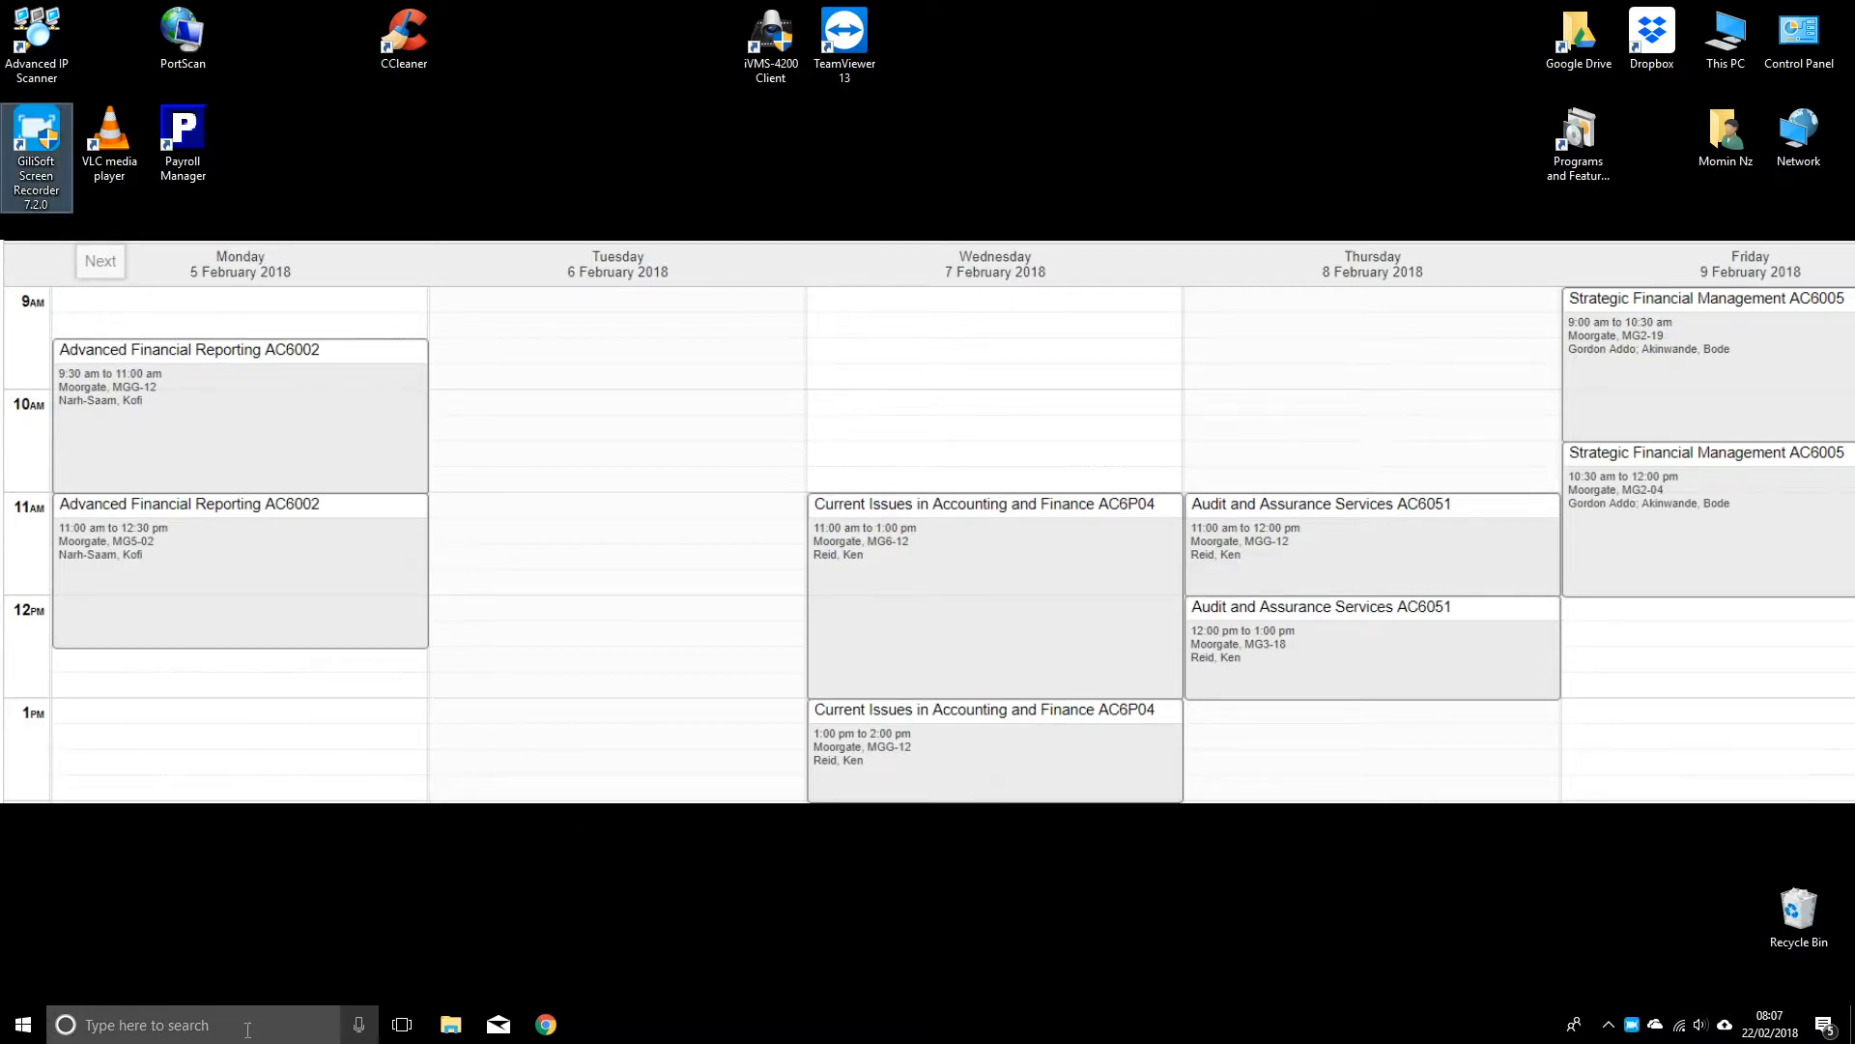
Launch Photos from Windows search and show its Refresh, Slideshow and Settings options menu
text(p)
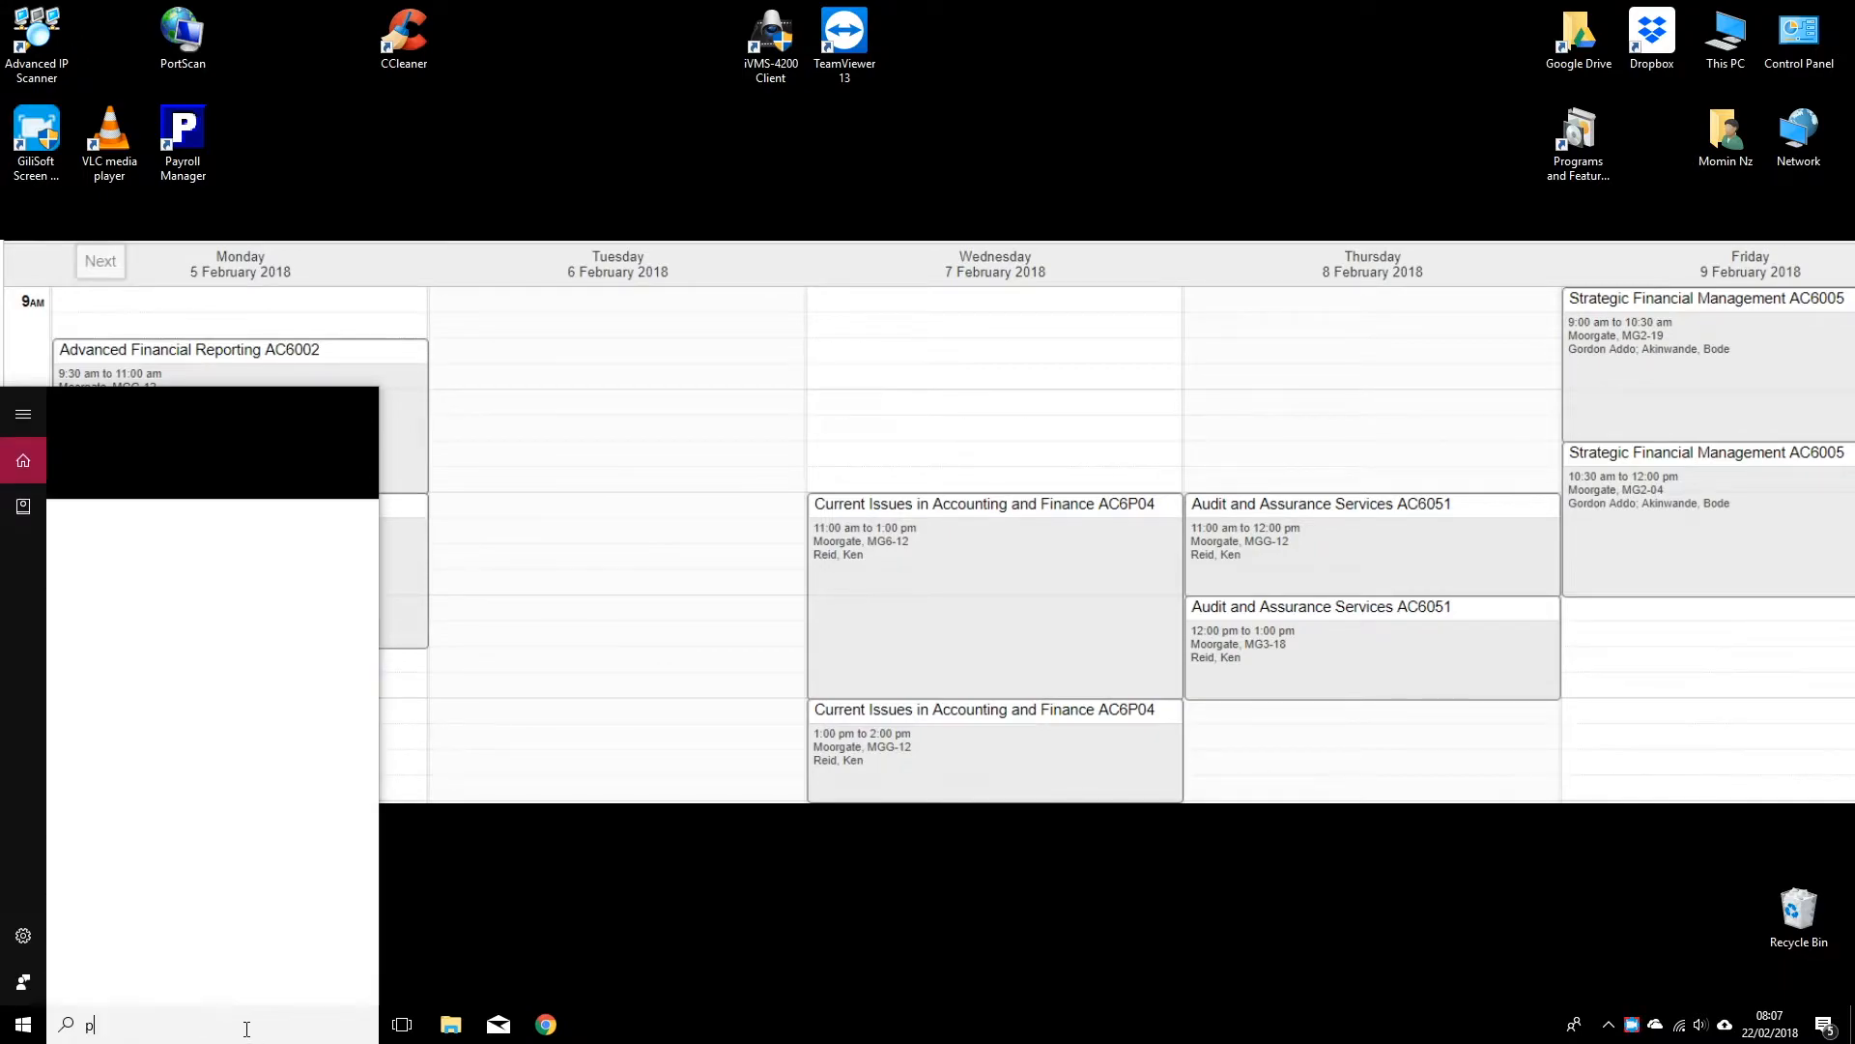
text(hoto)
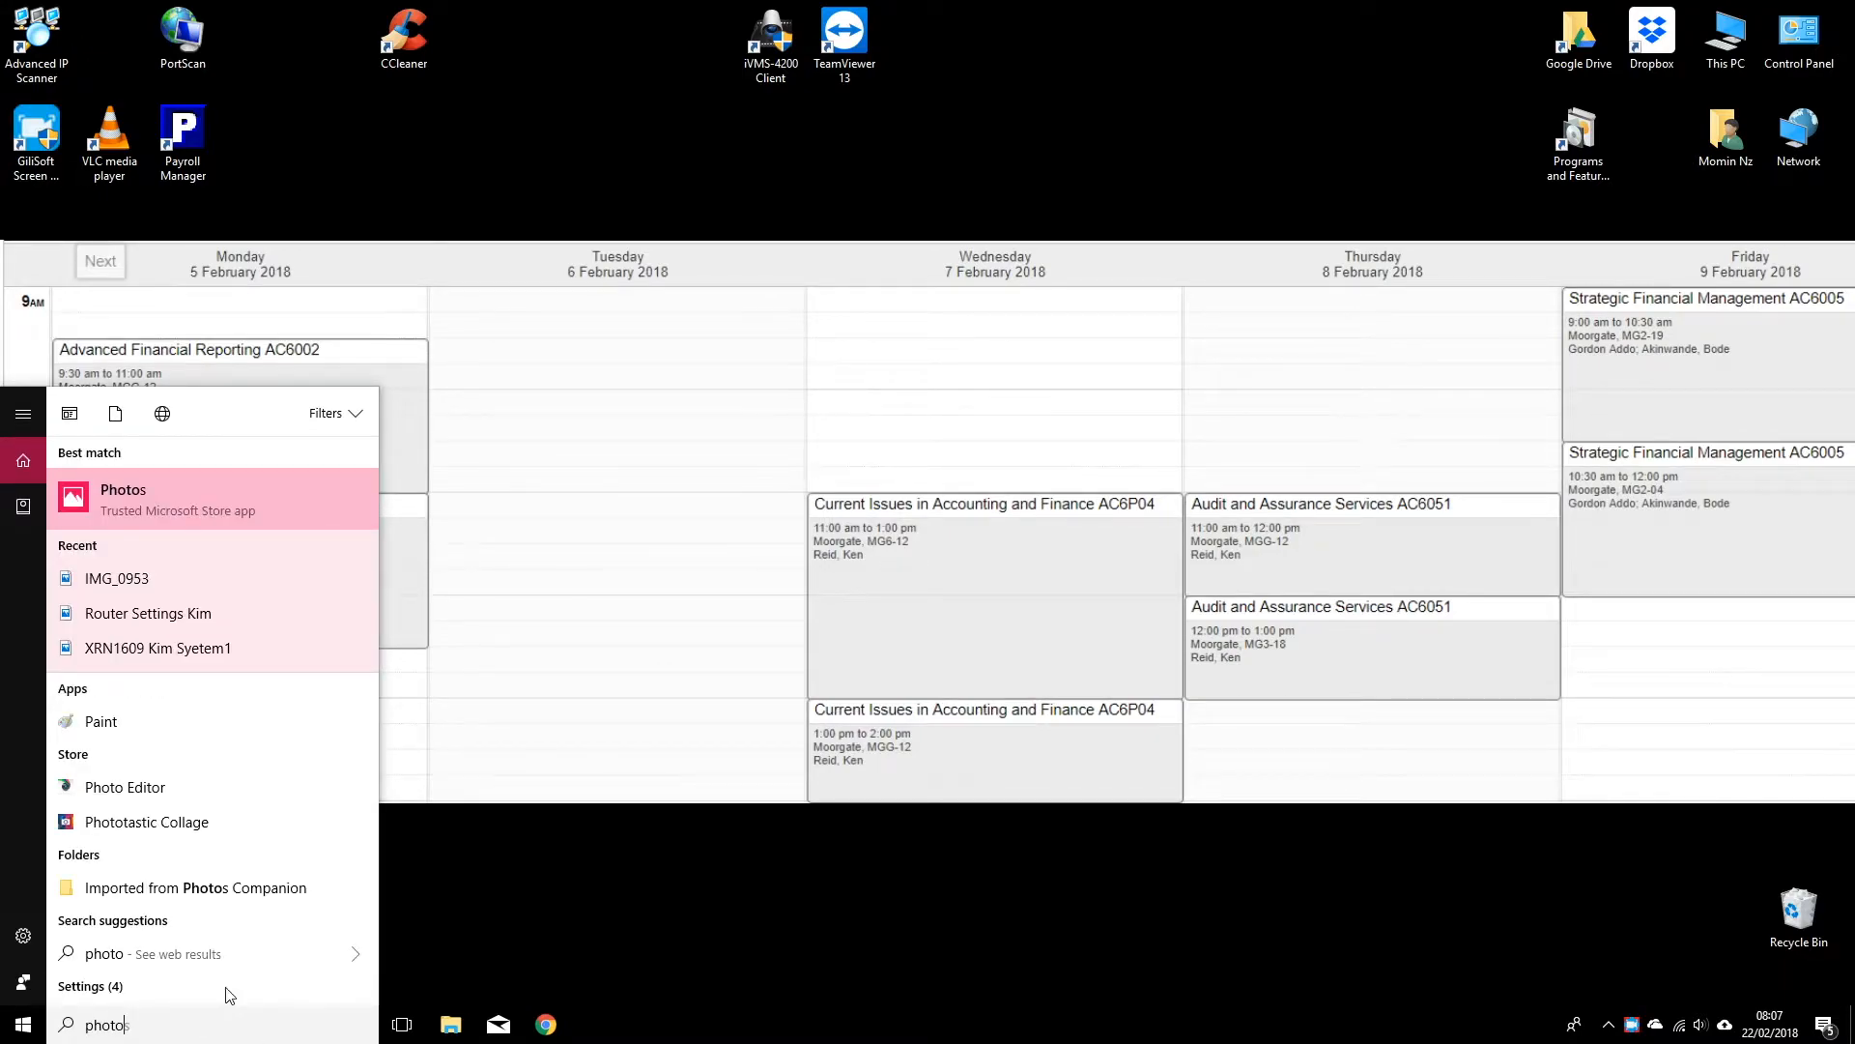
text(s)
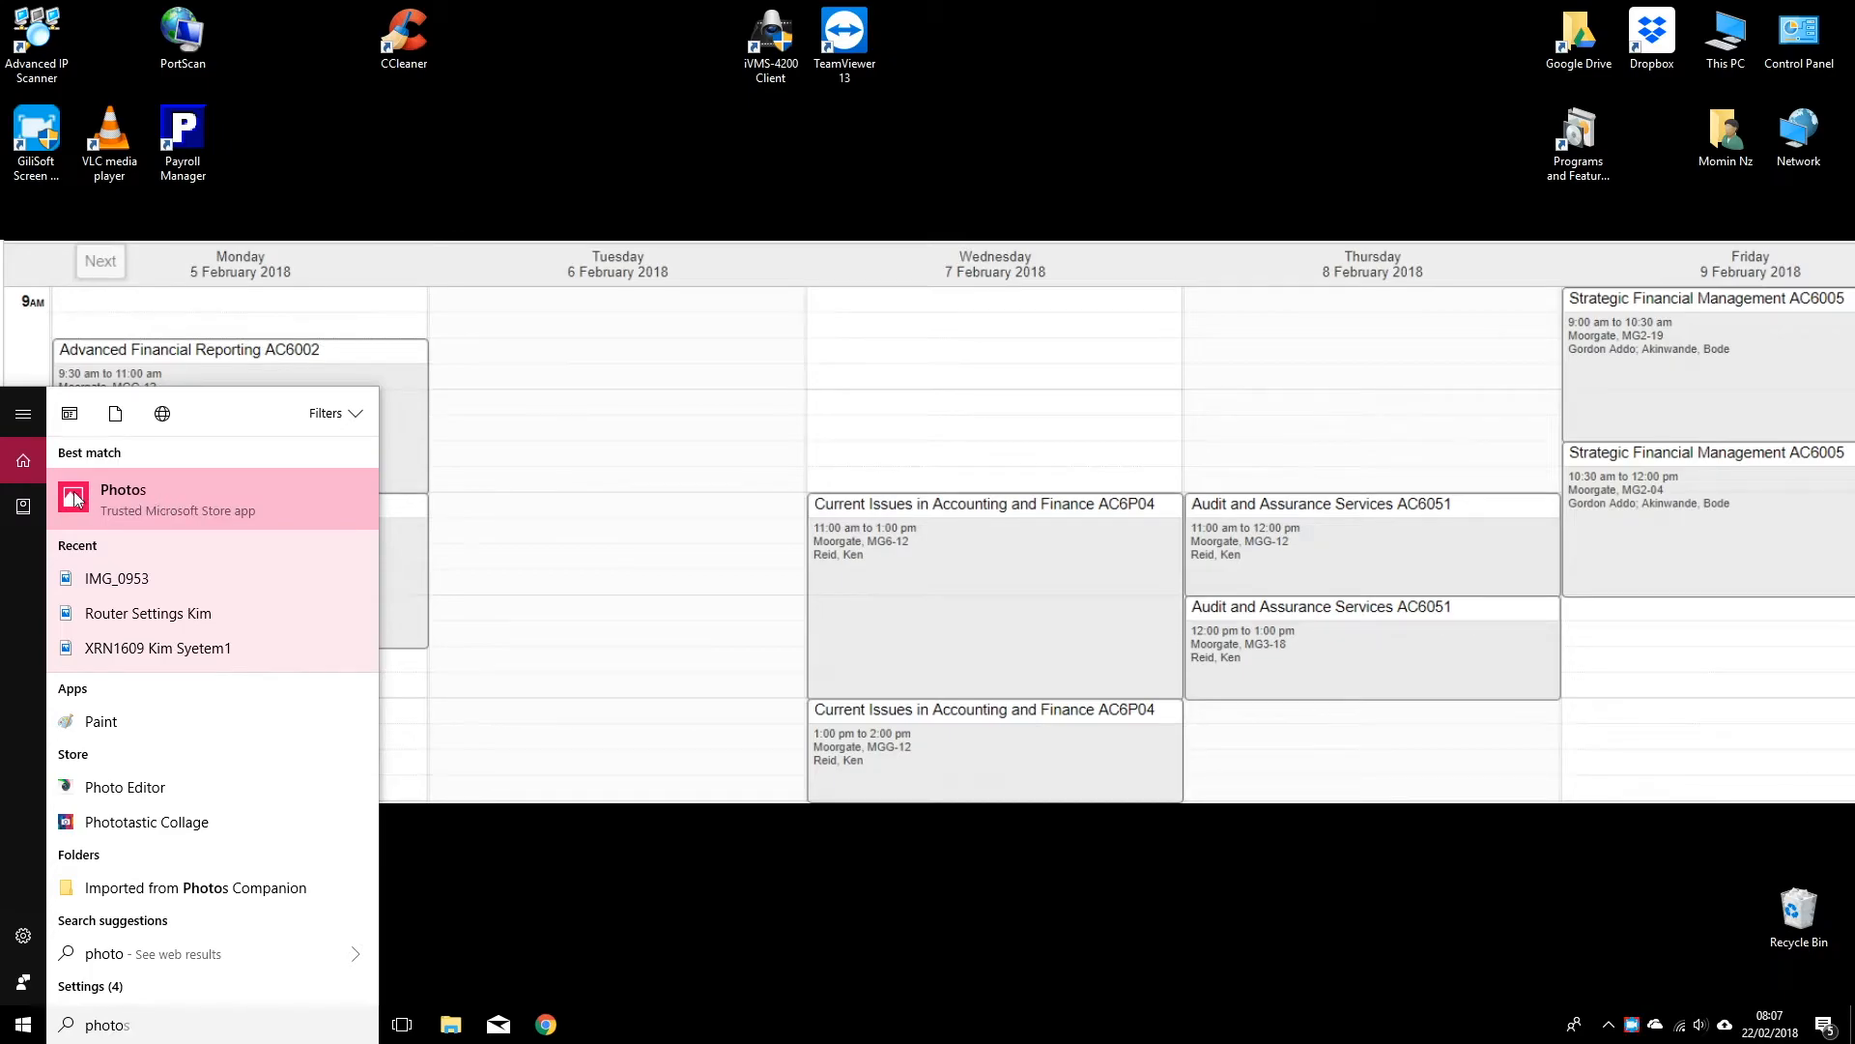
click(123, 489)
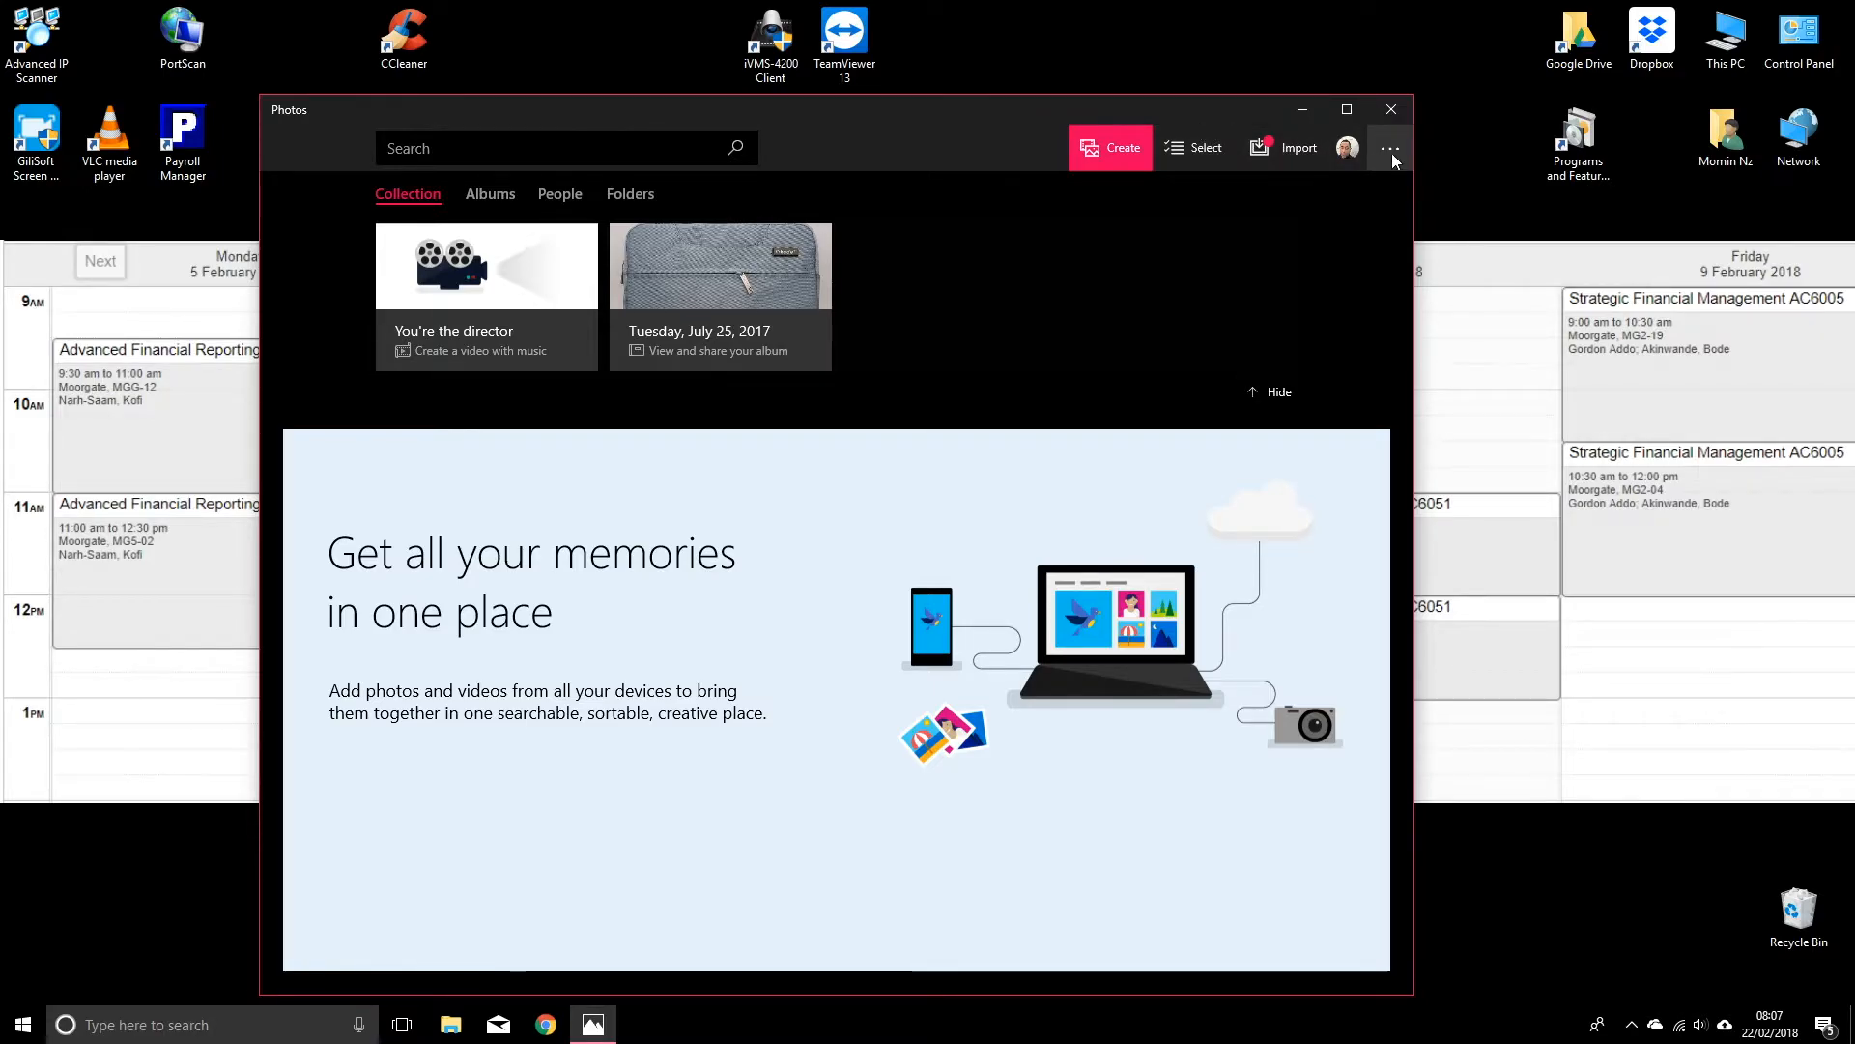
mouse_move(1392, 154)
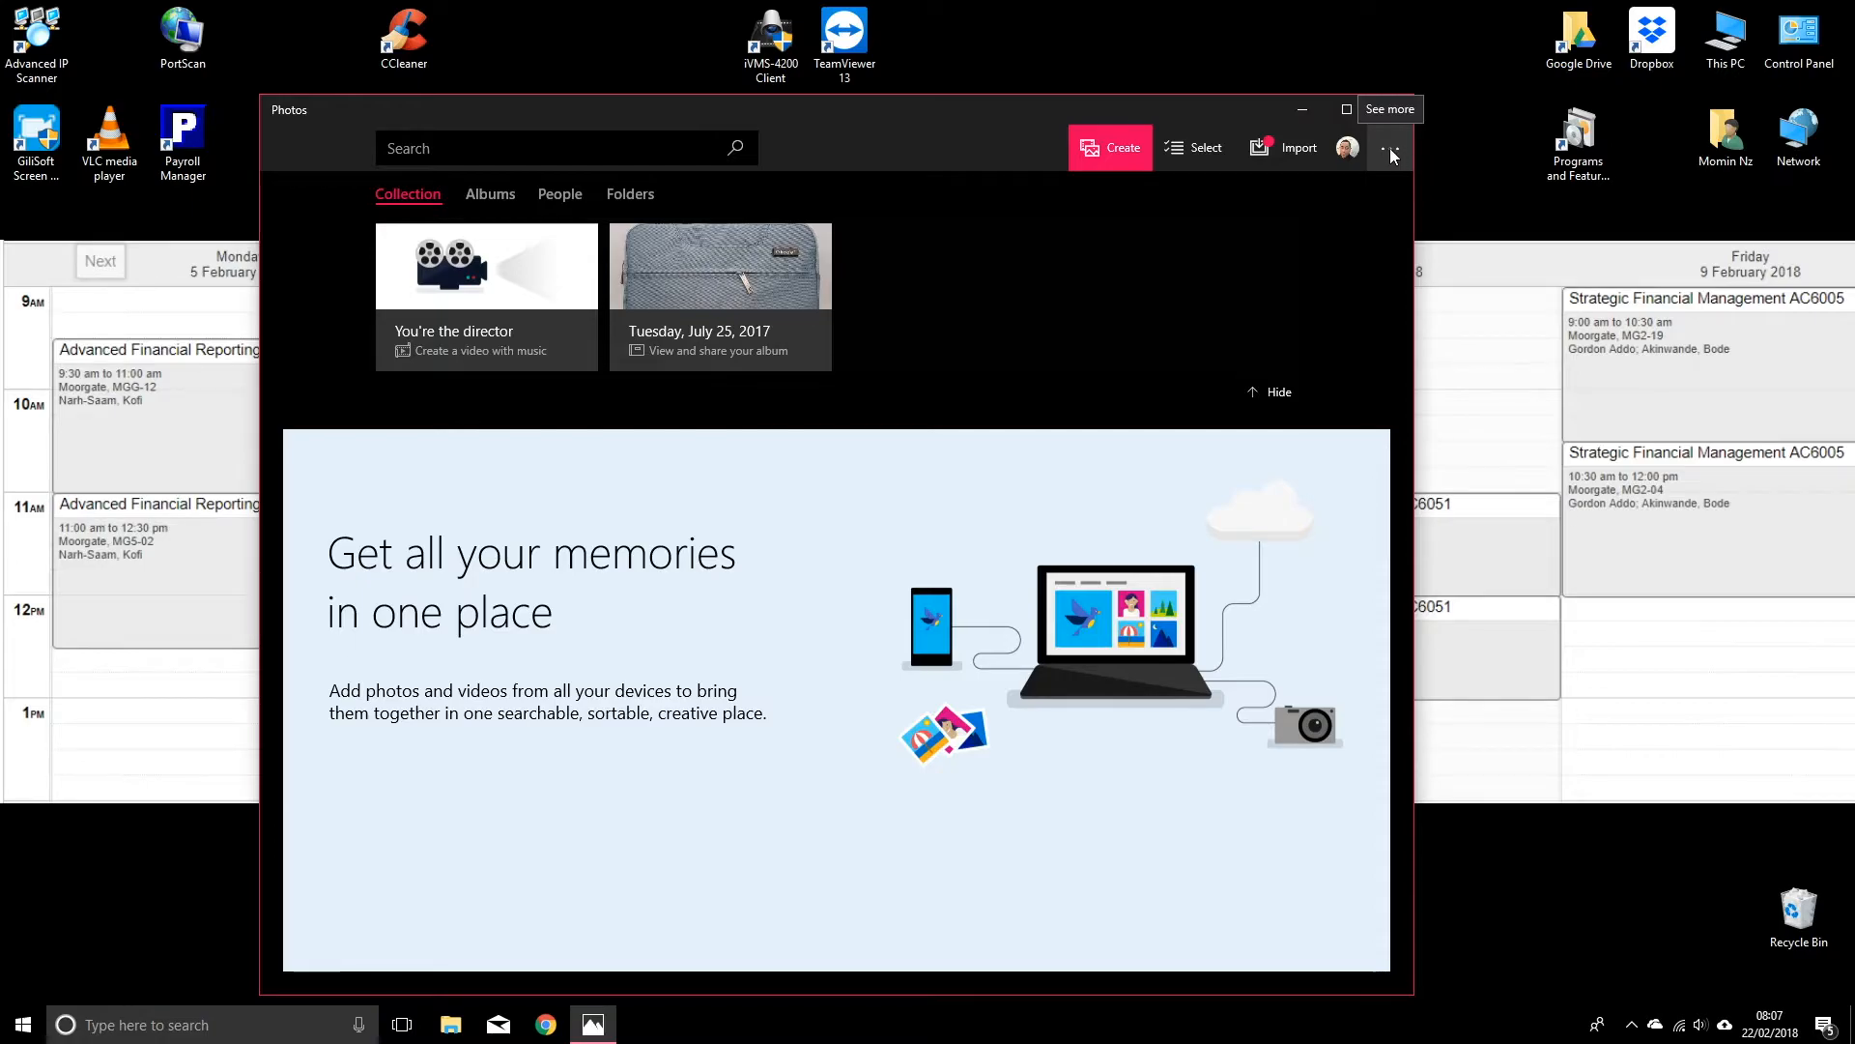
click(1389, 148)
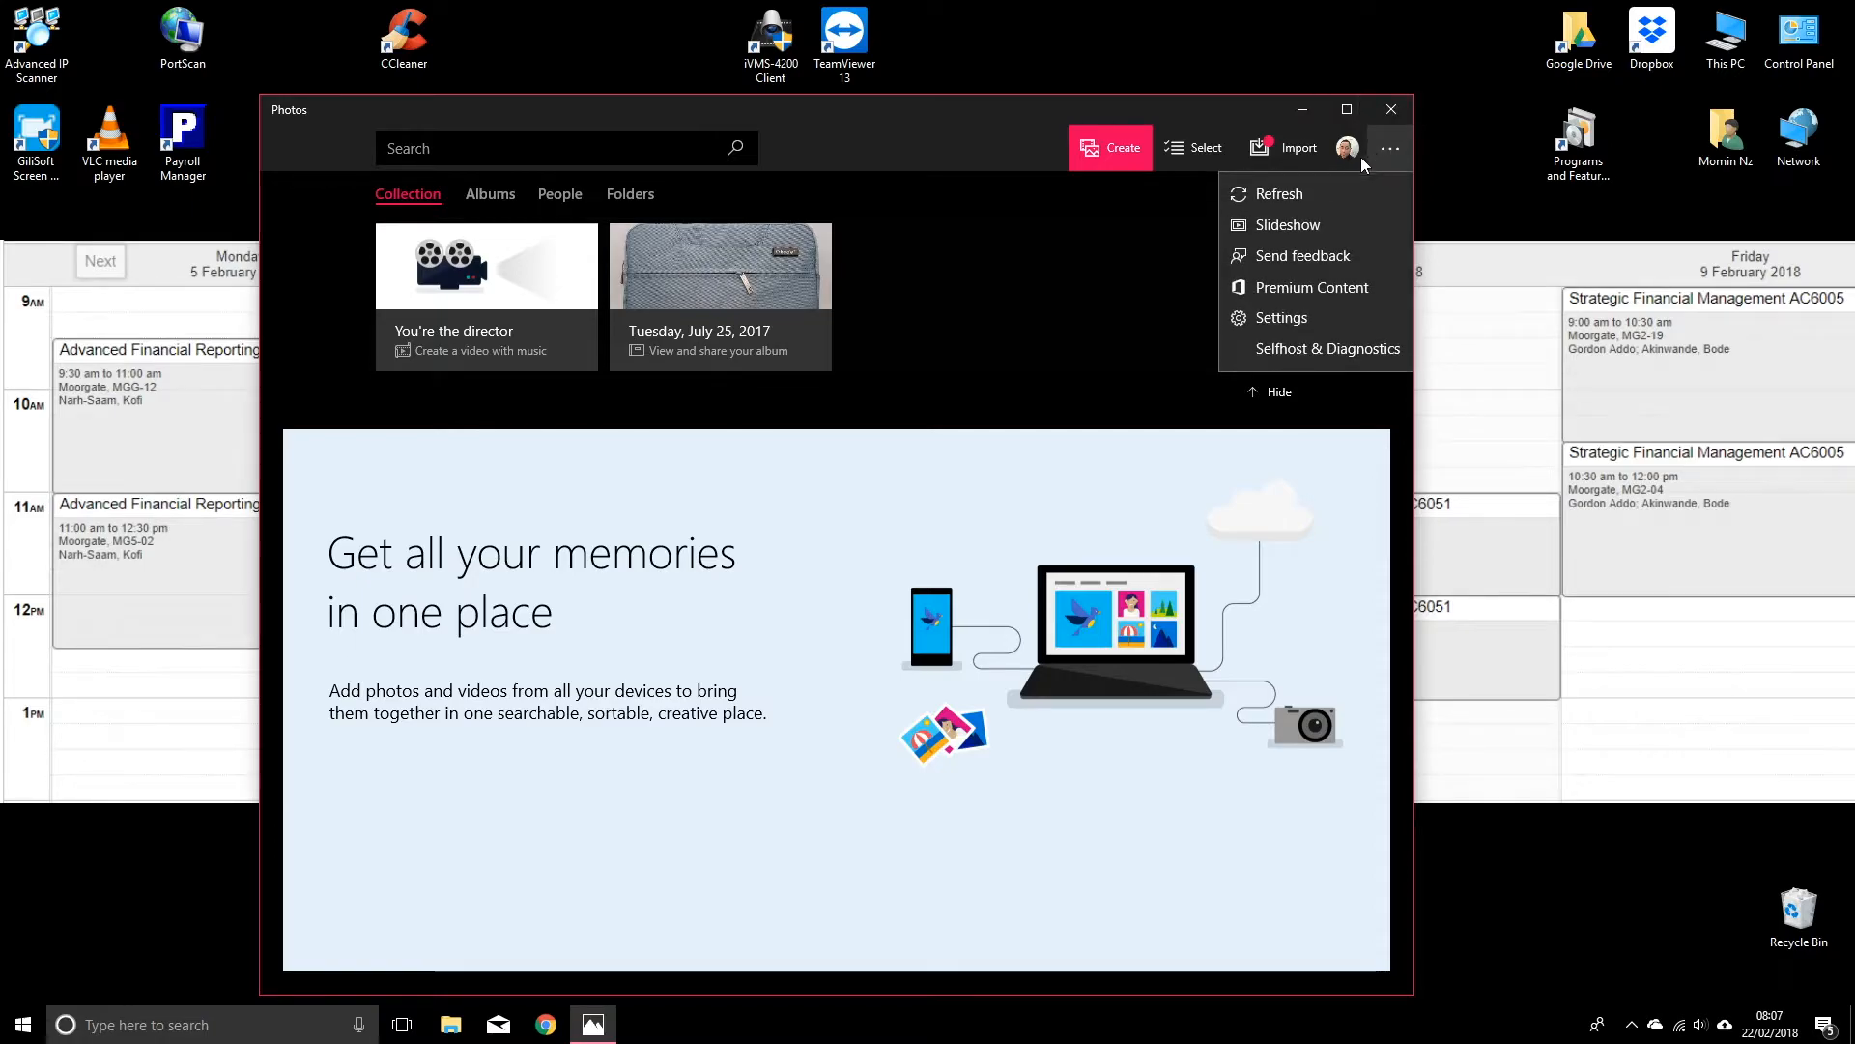
mouse_move(1281, 317)
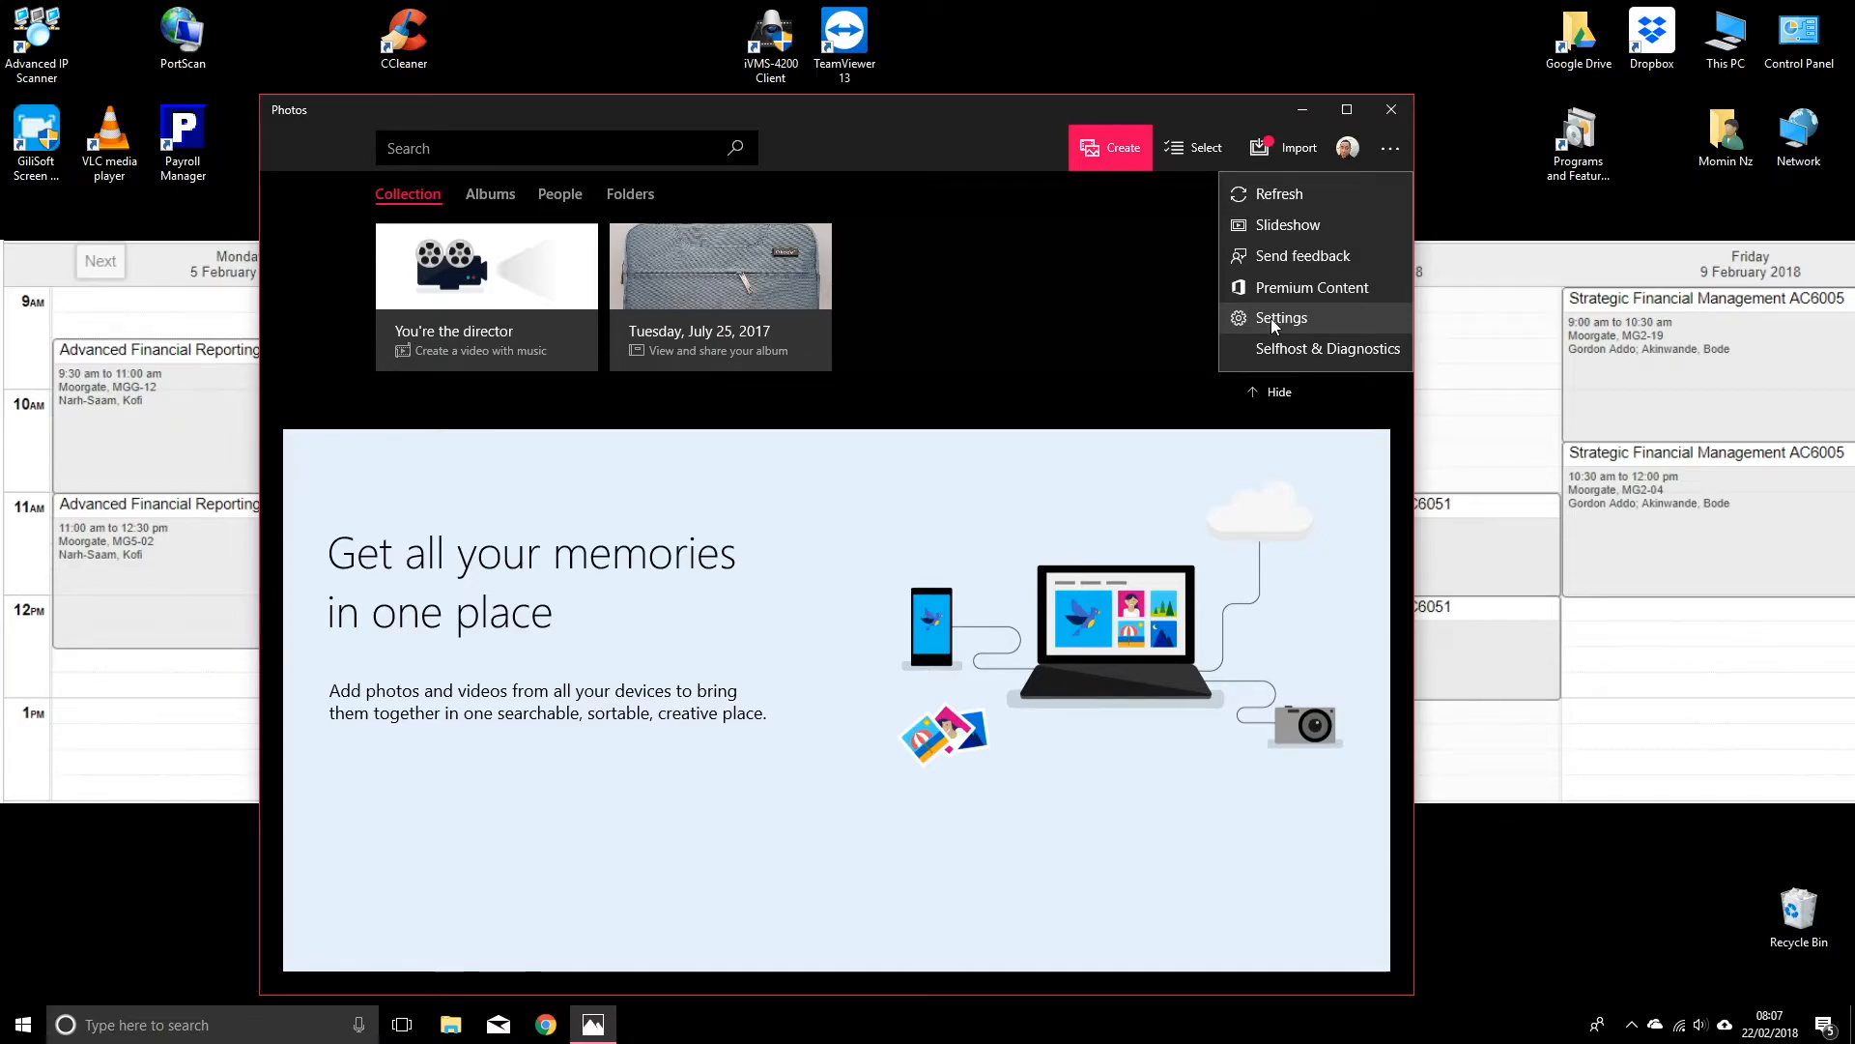
click(1280, 317)
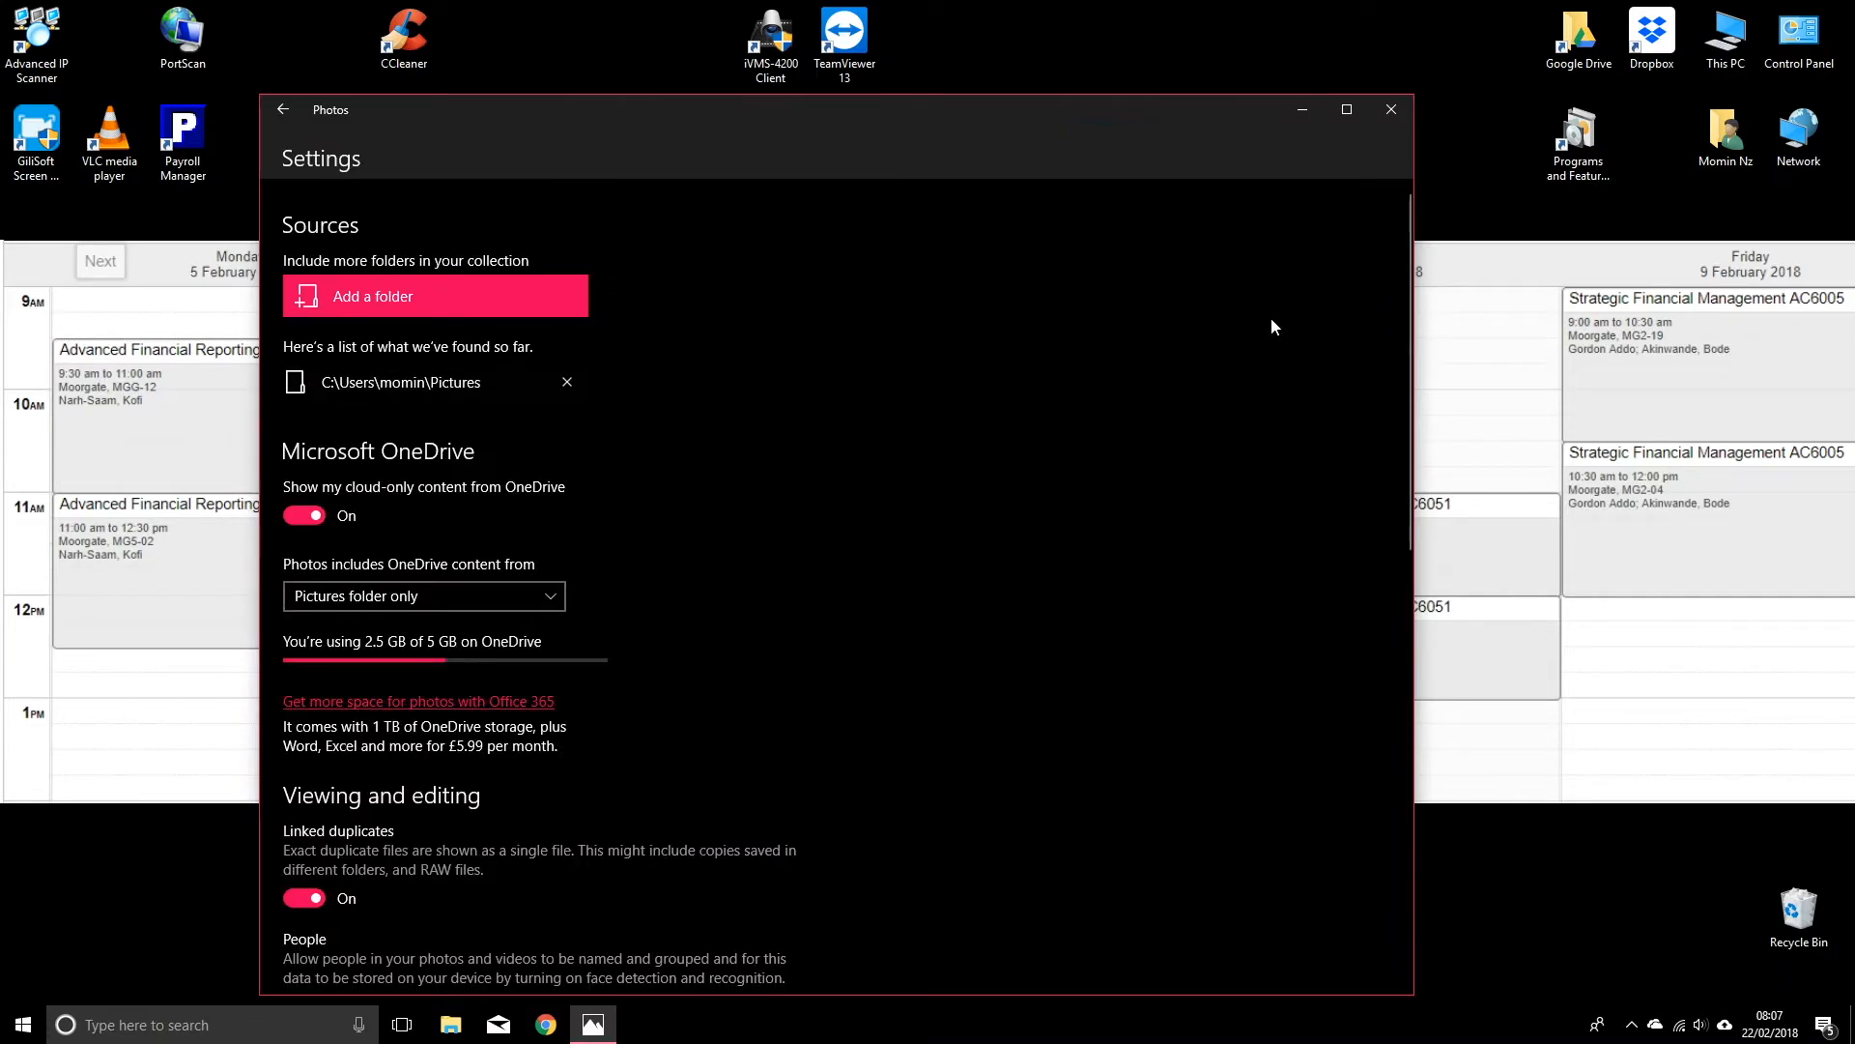
scroll(down, 3)
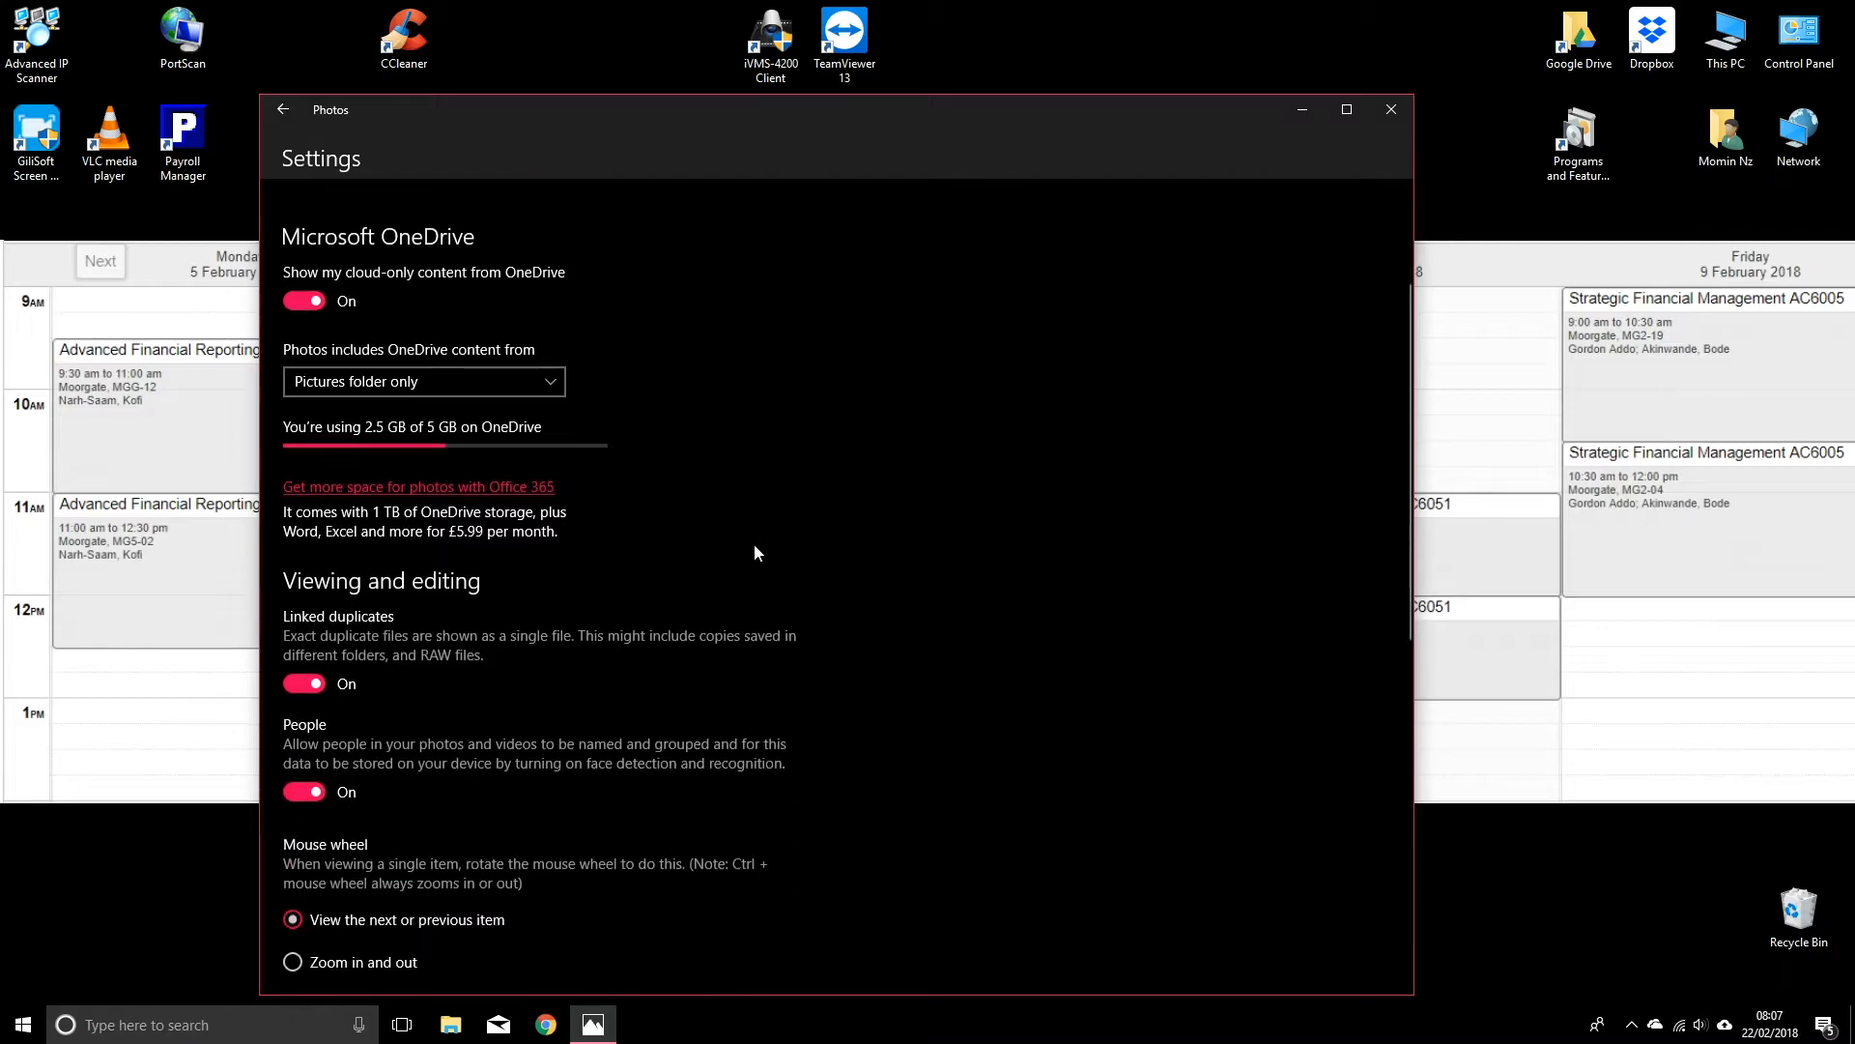
scroll(down, 3)
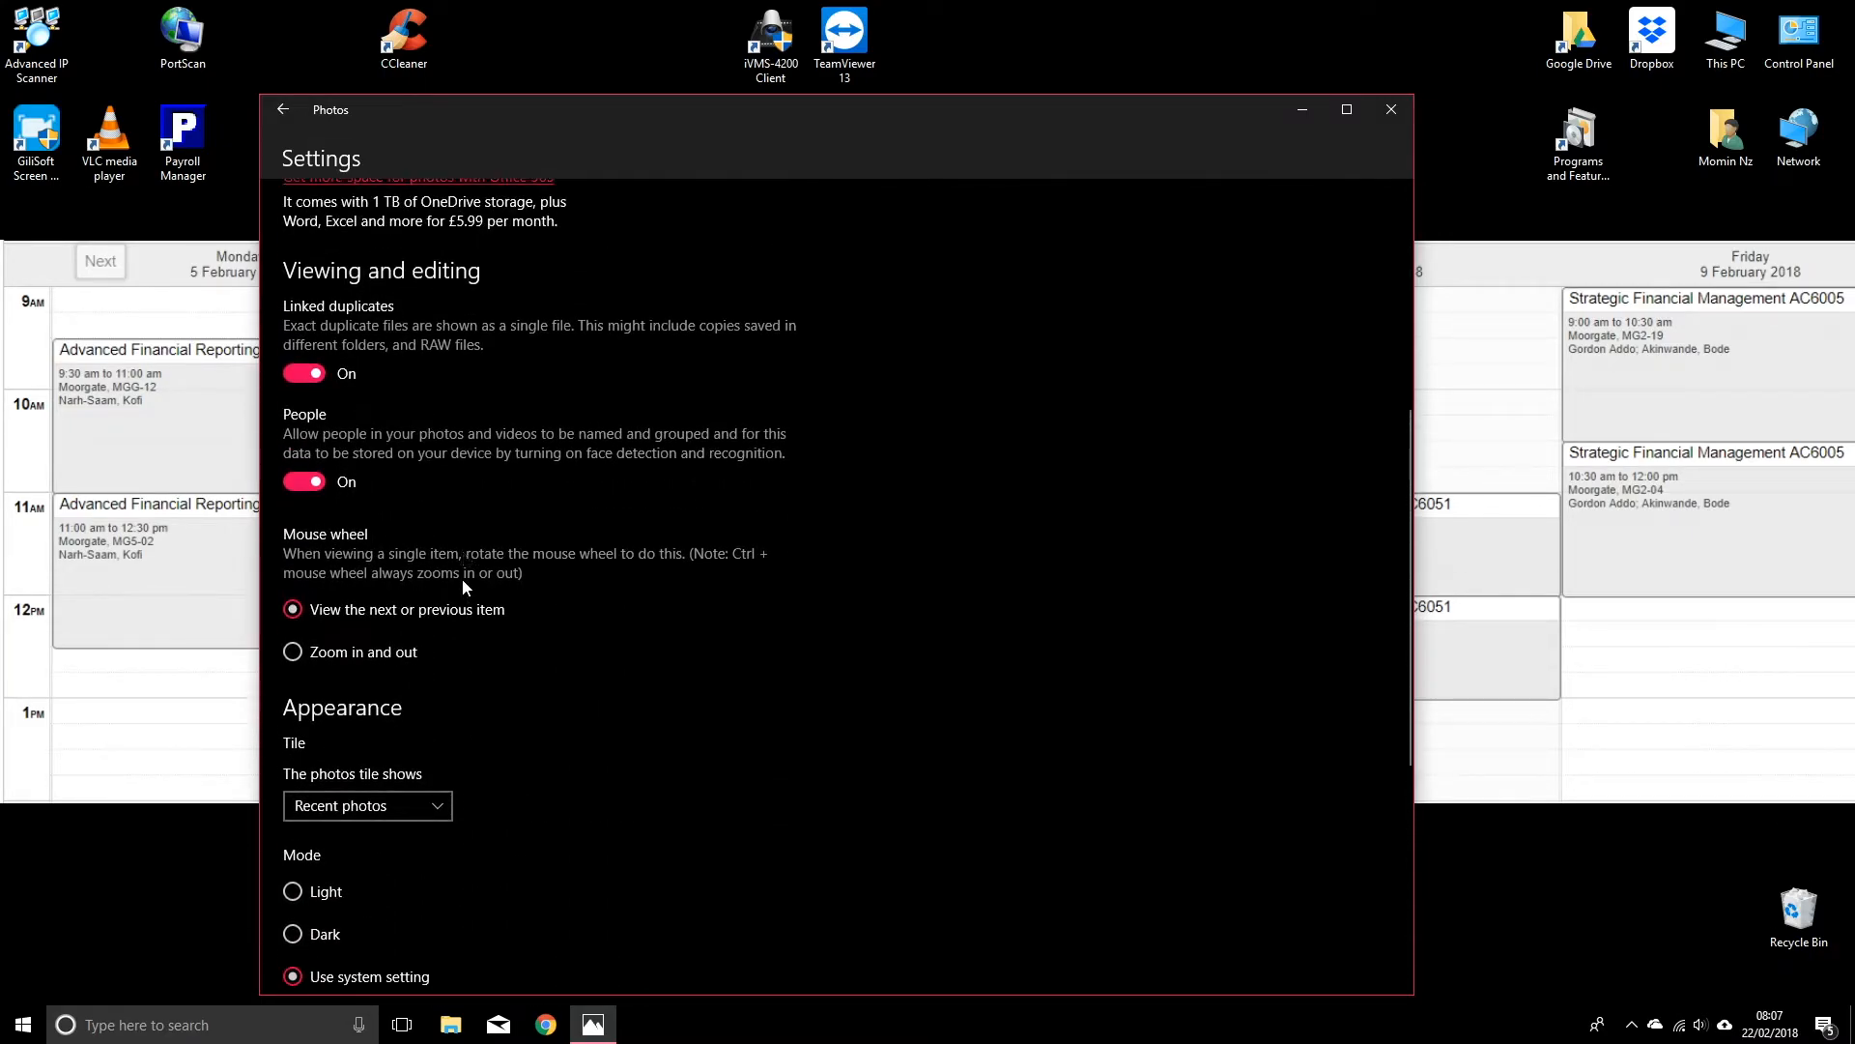
scroll(down, 3)
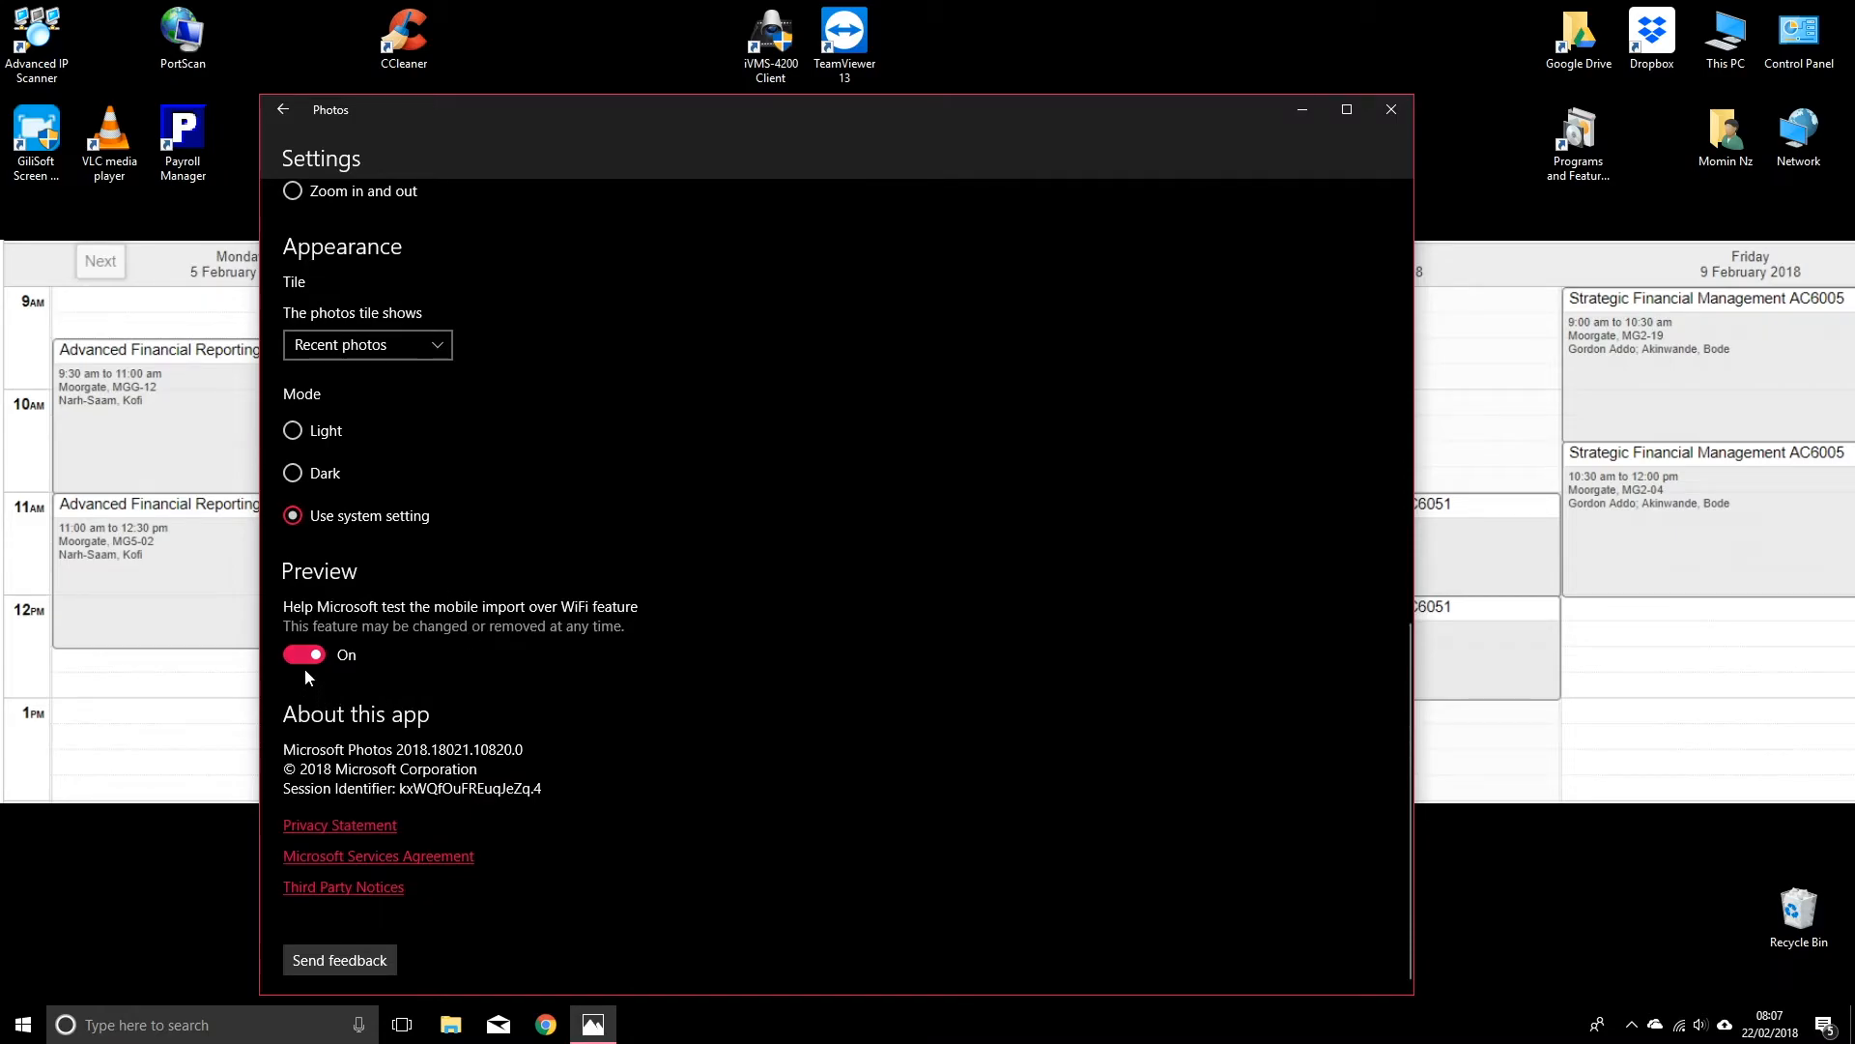
mouse_move(310, 627)
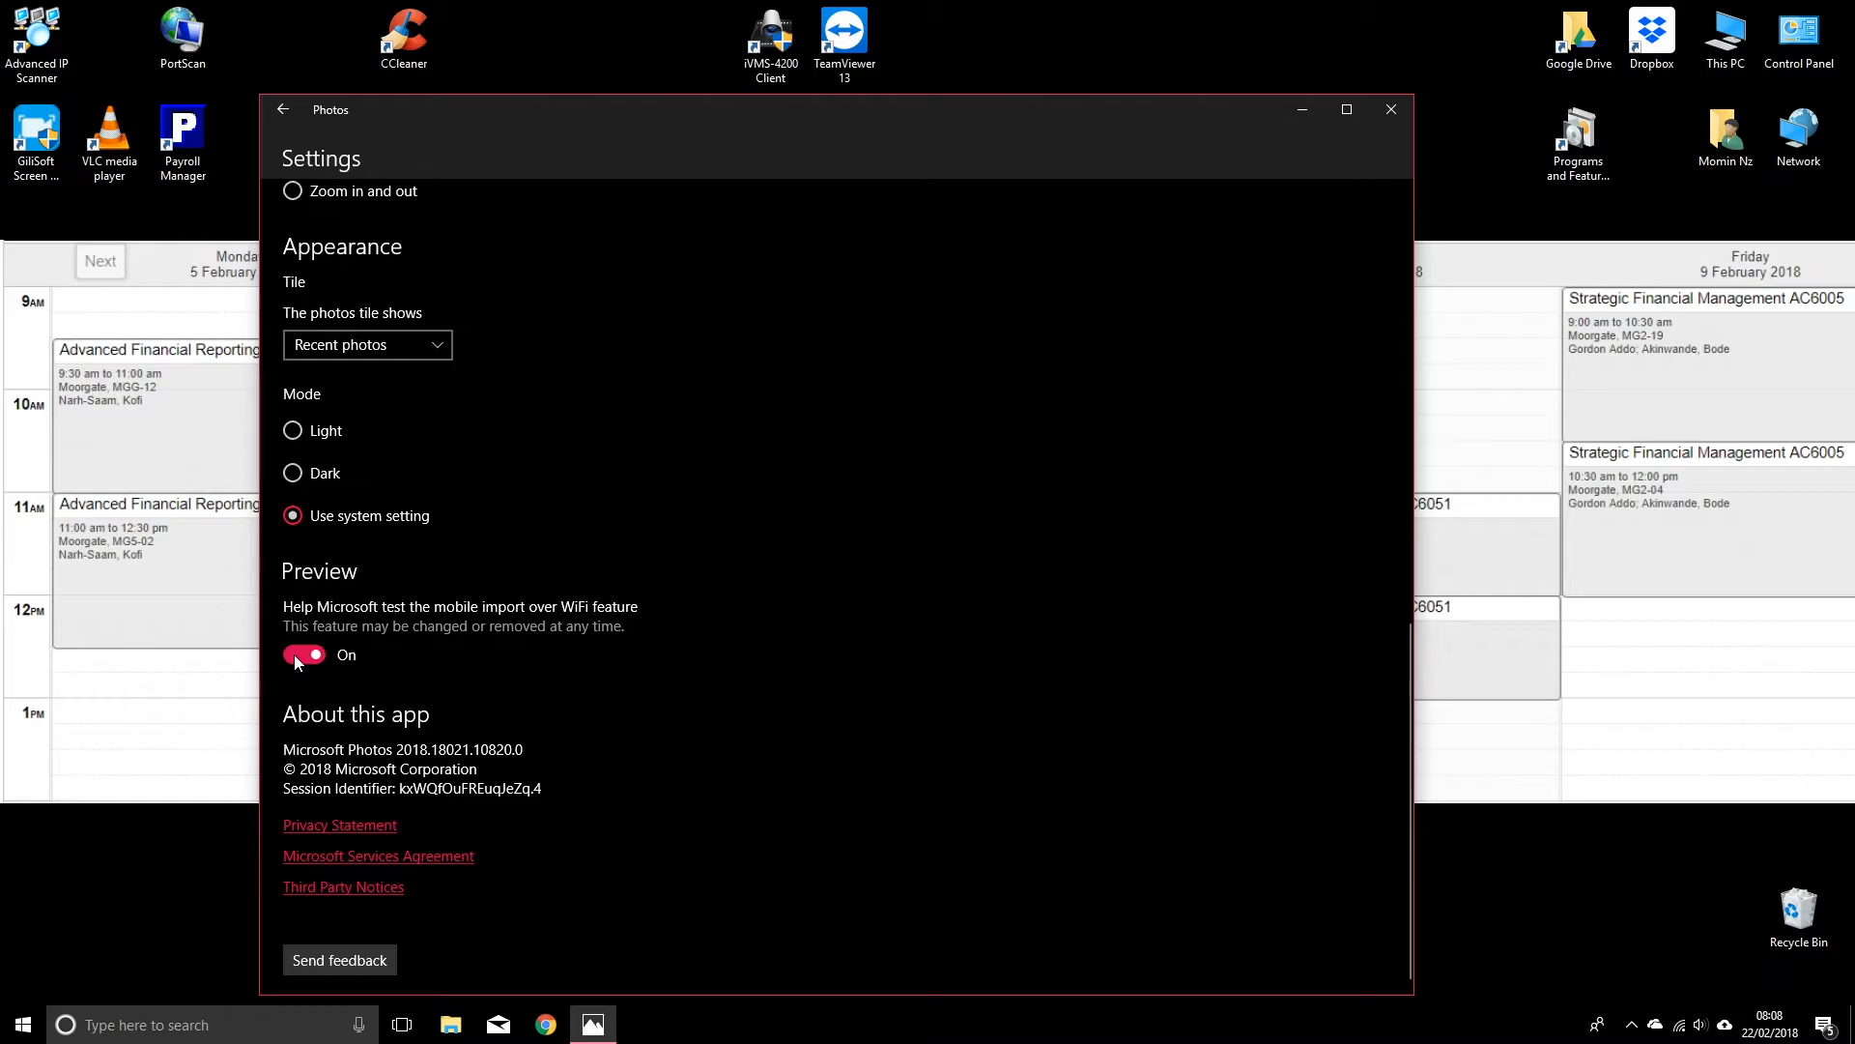
mouse_move(297, 660)
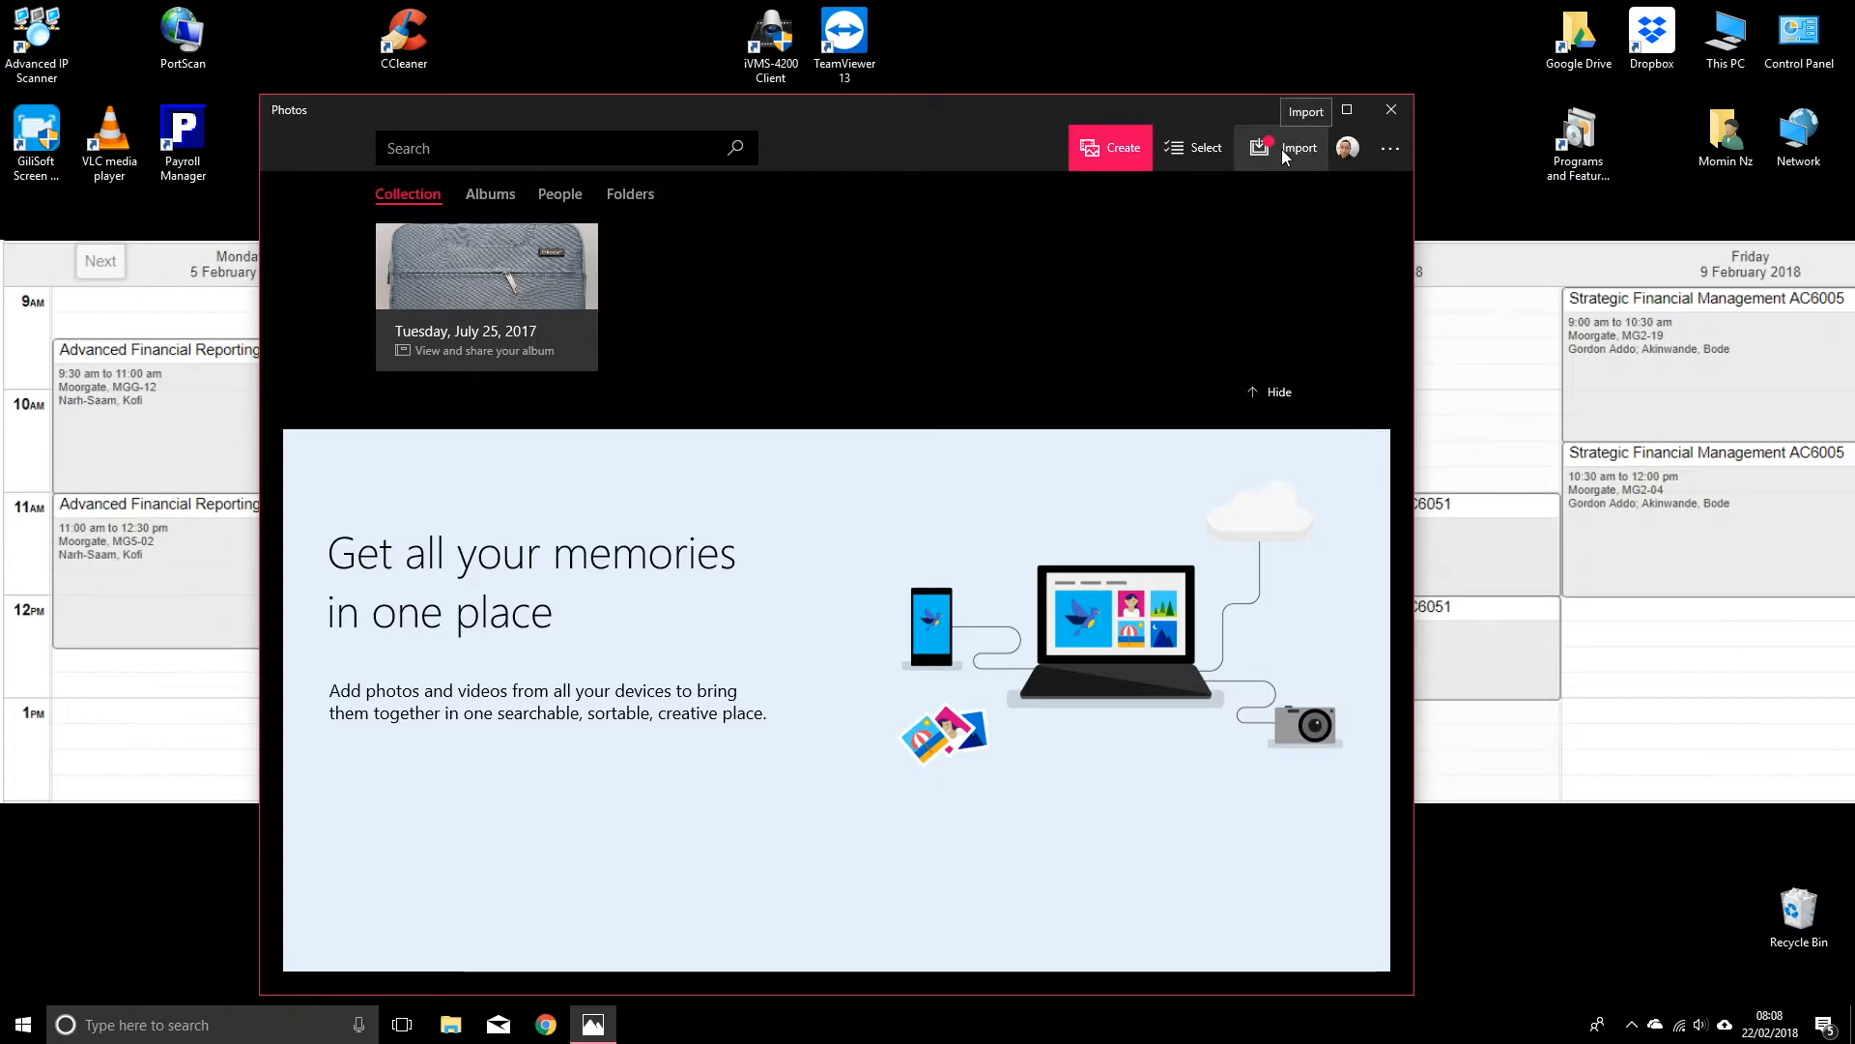
Start an Import from mobile over WiFi to display the pairing QR code
click(1297, 147)
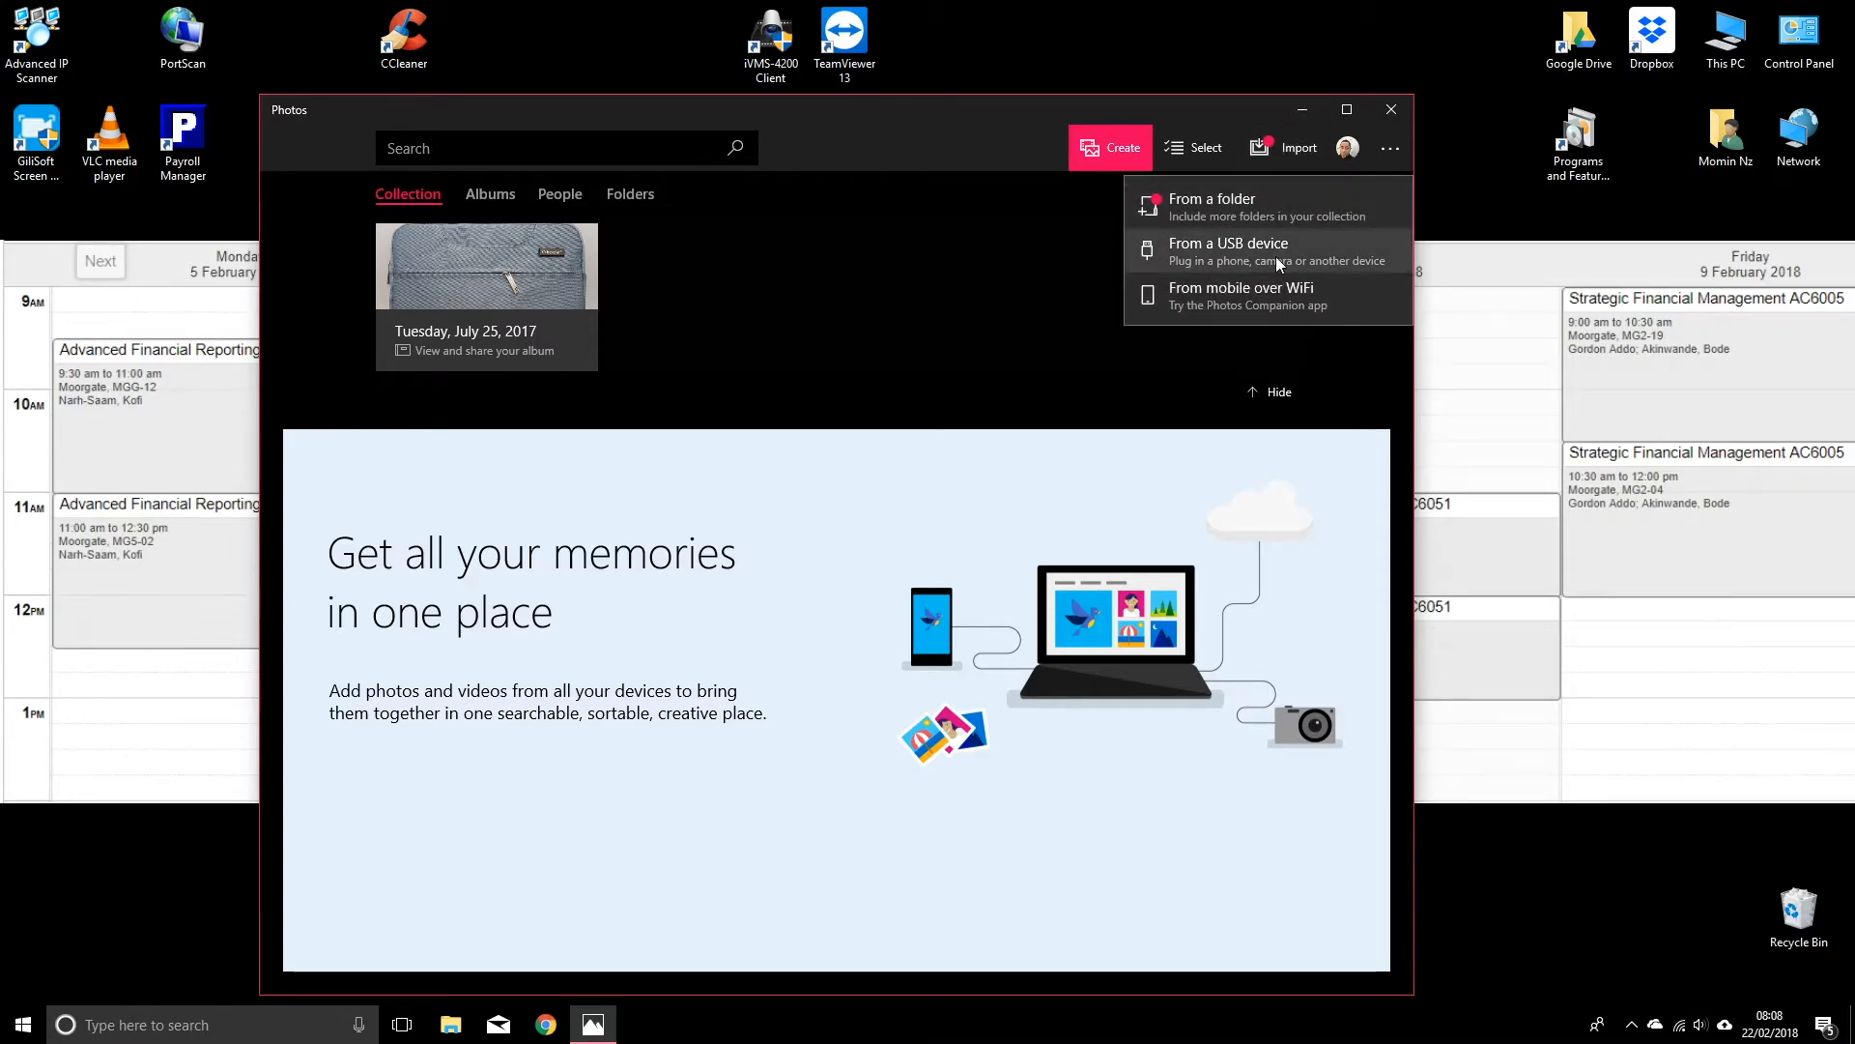
mouse_move(1290, 295)
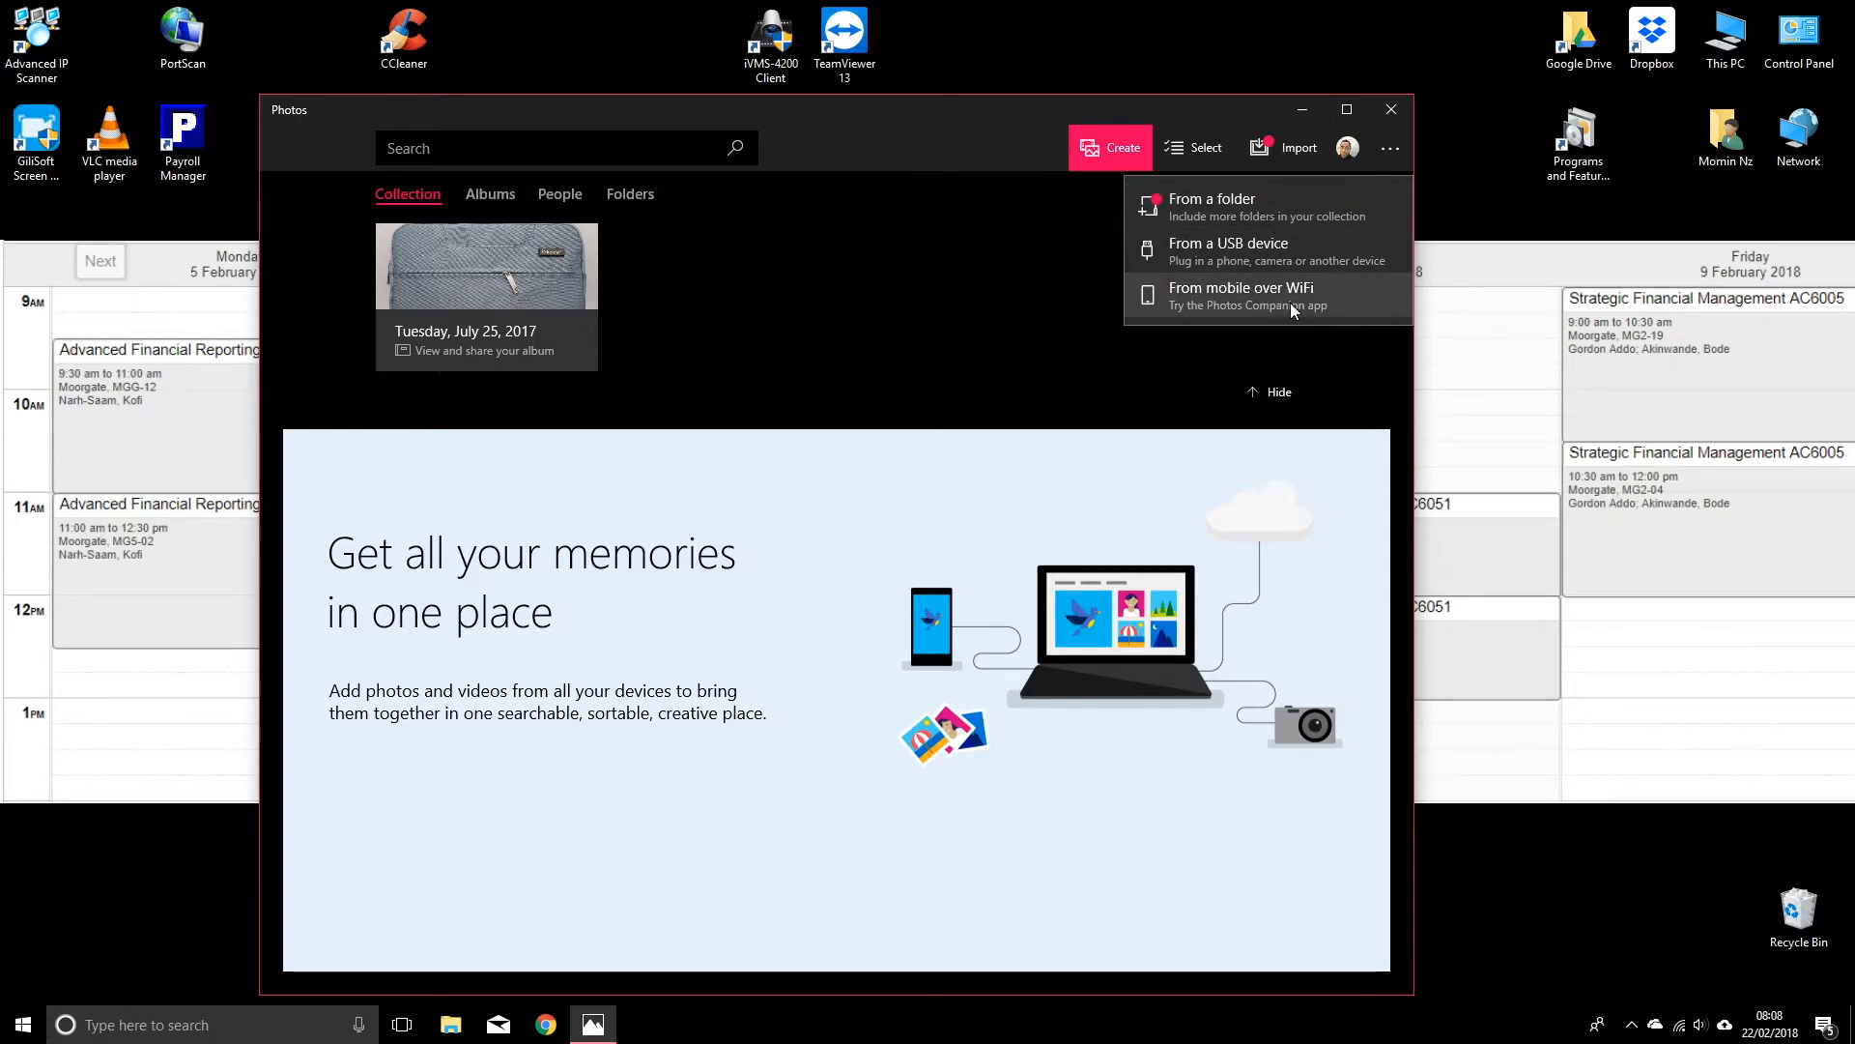
mouse_move(1228, 249)
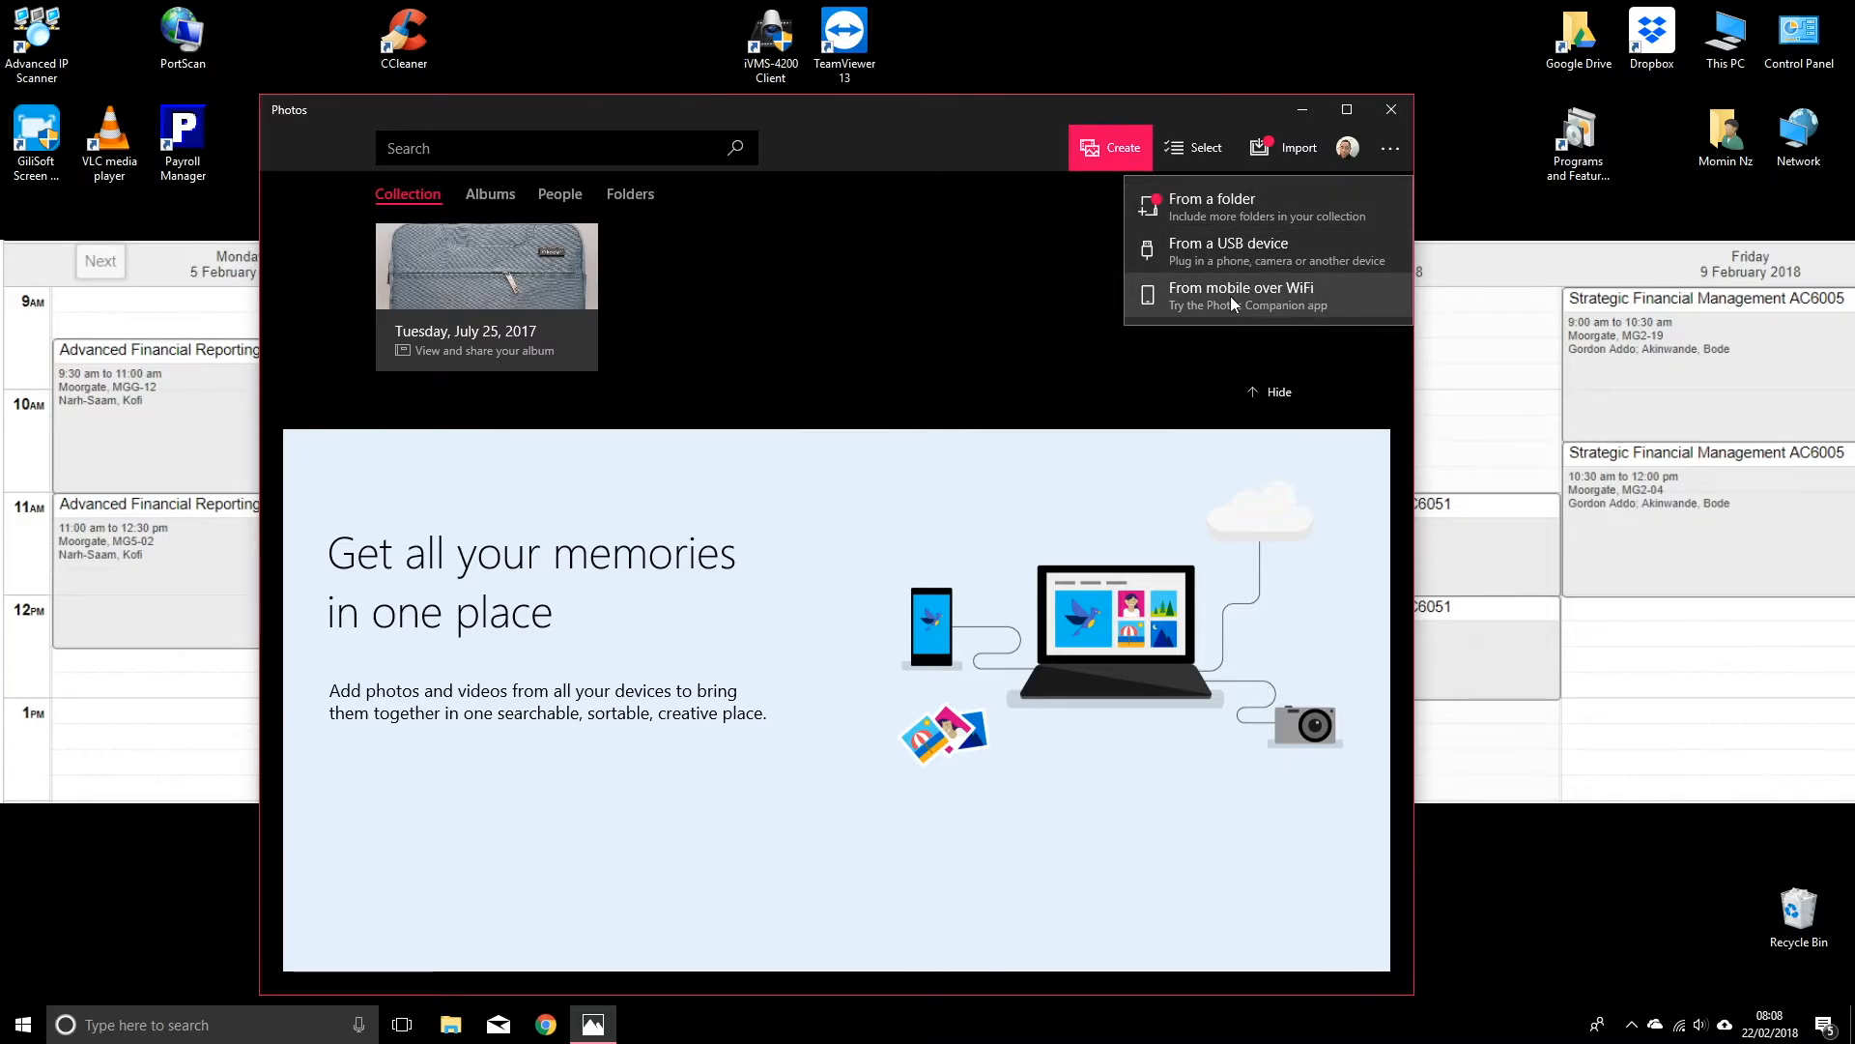
click(1240, 288)
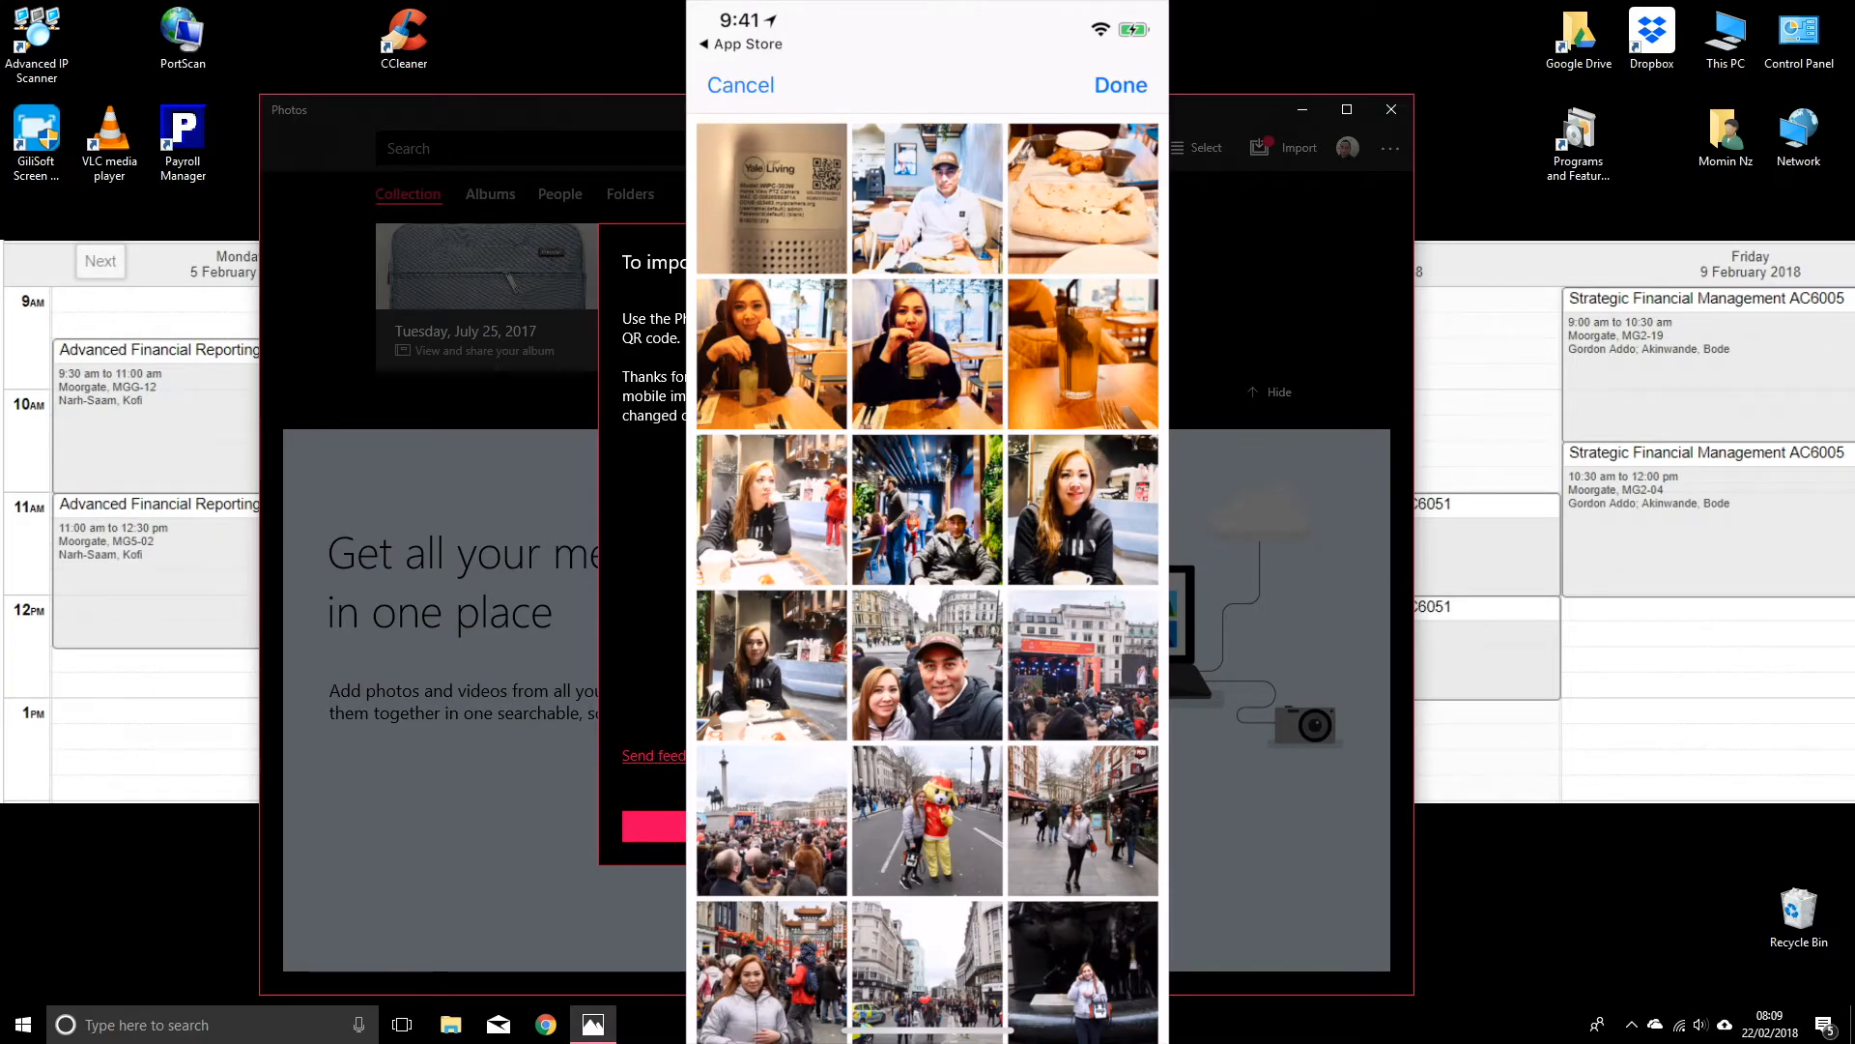
Scroll through the Photos Companion grid, ticking the photos and video to send
scroll(down, 3)
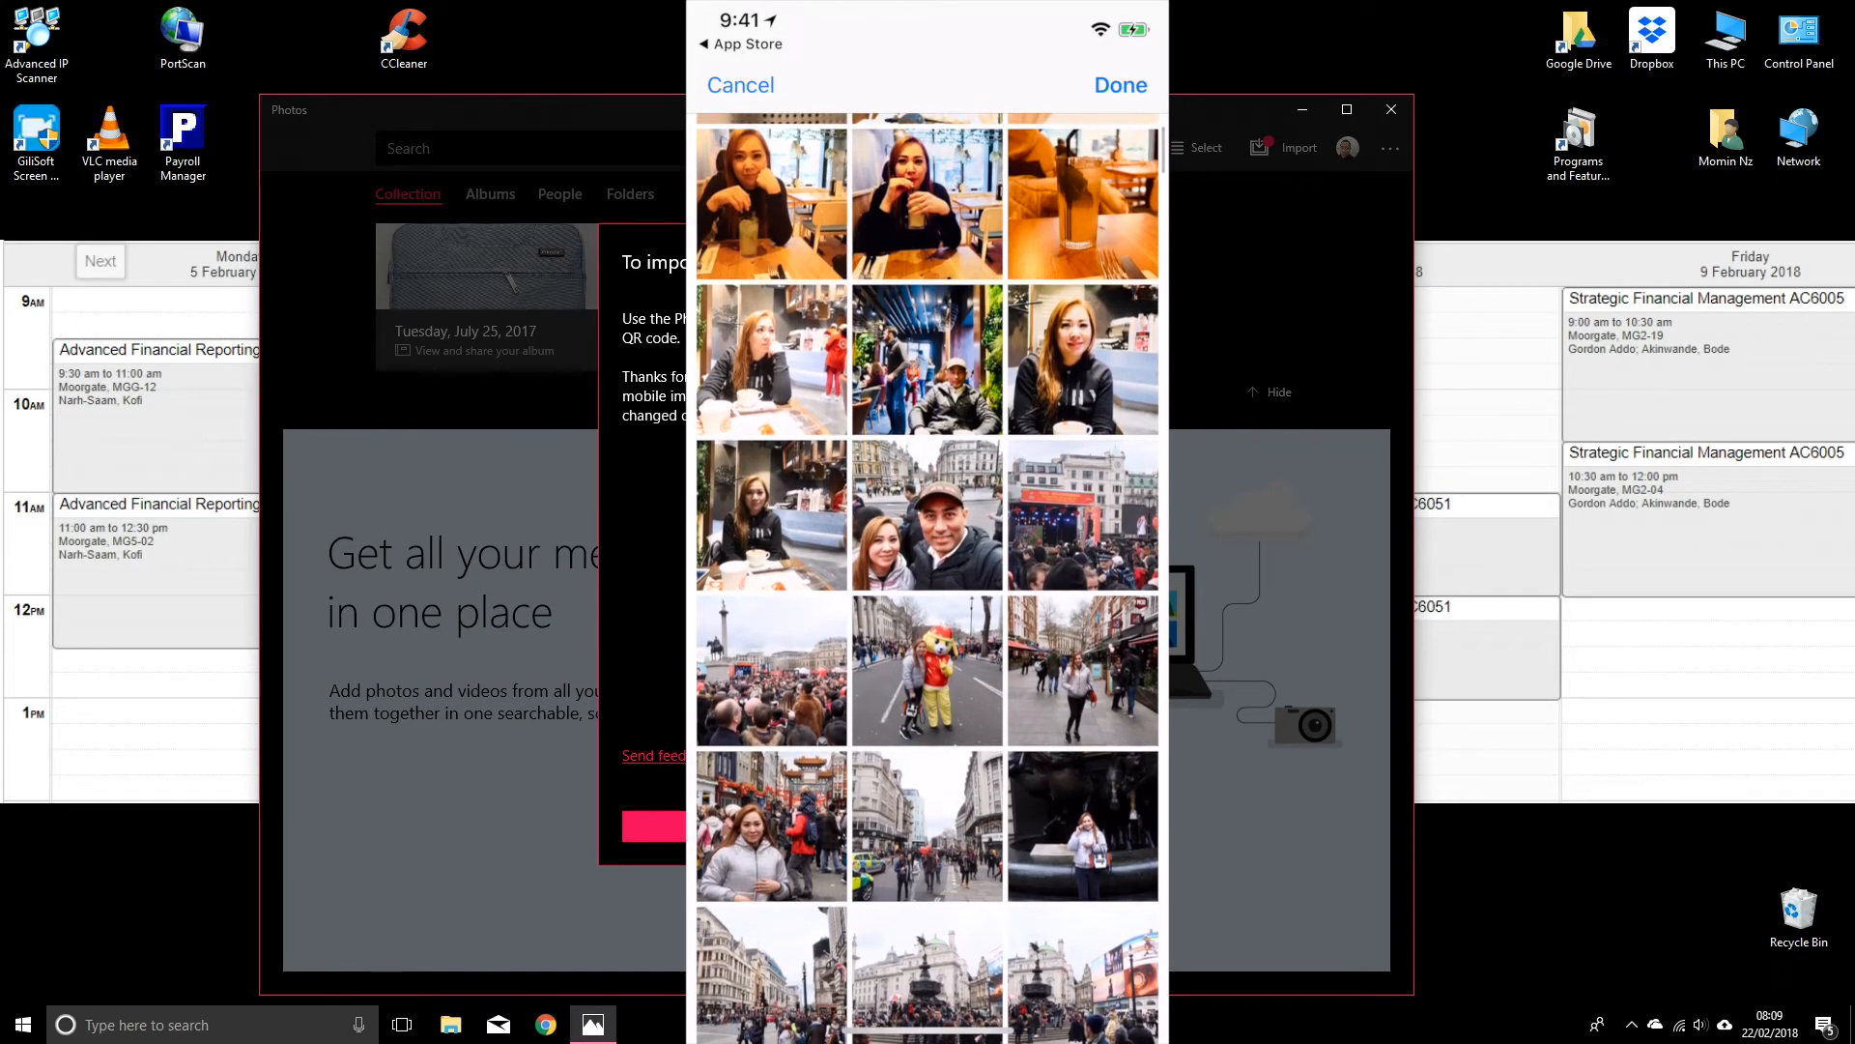
scroll(down, 3)
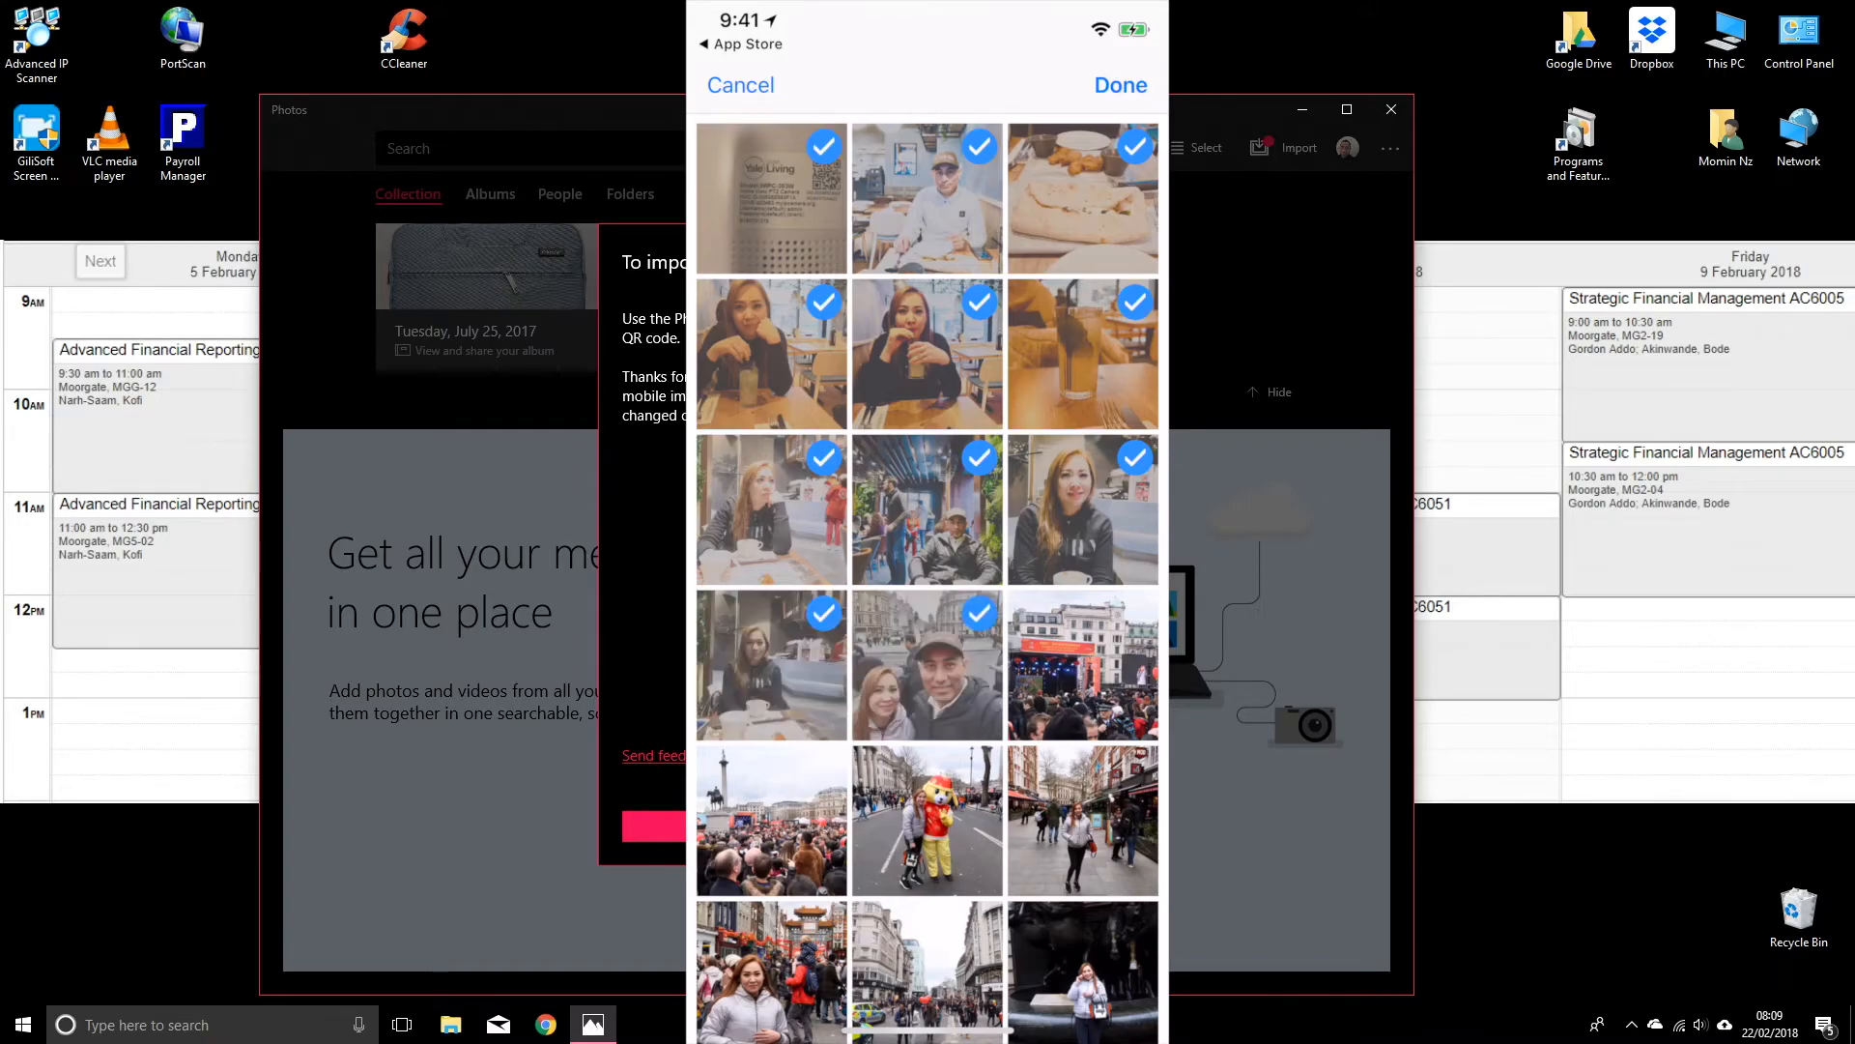
scroll(down, 3)
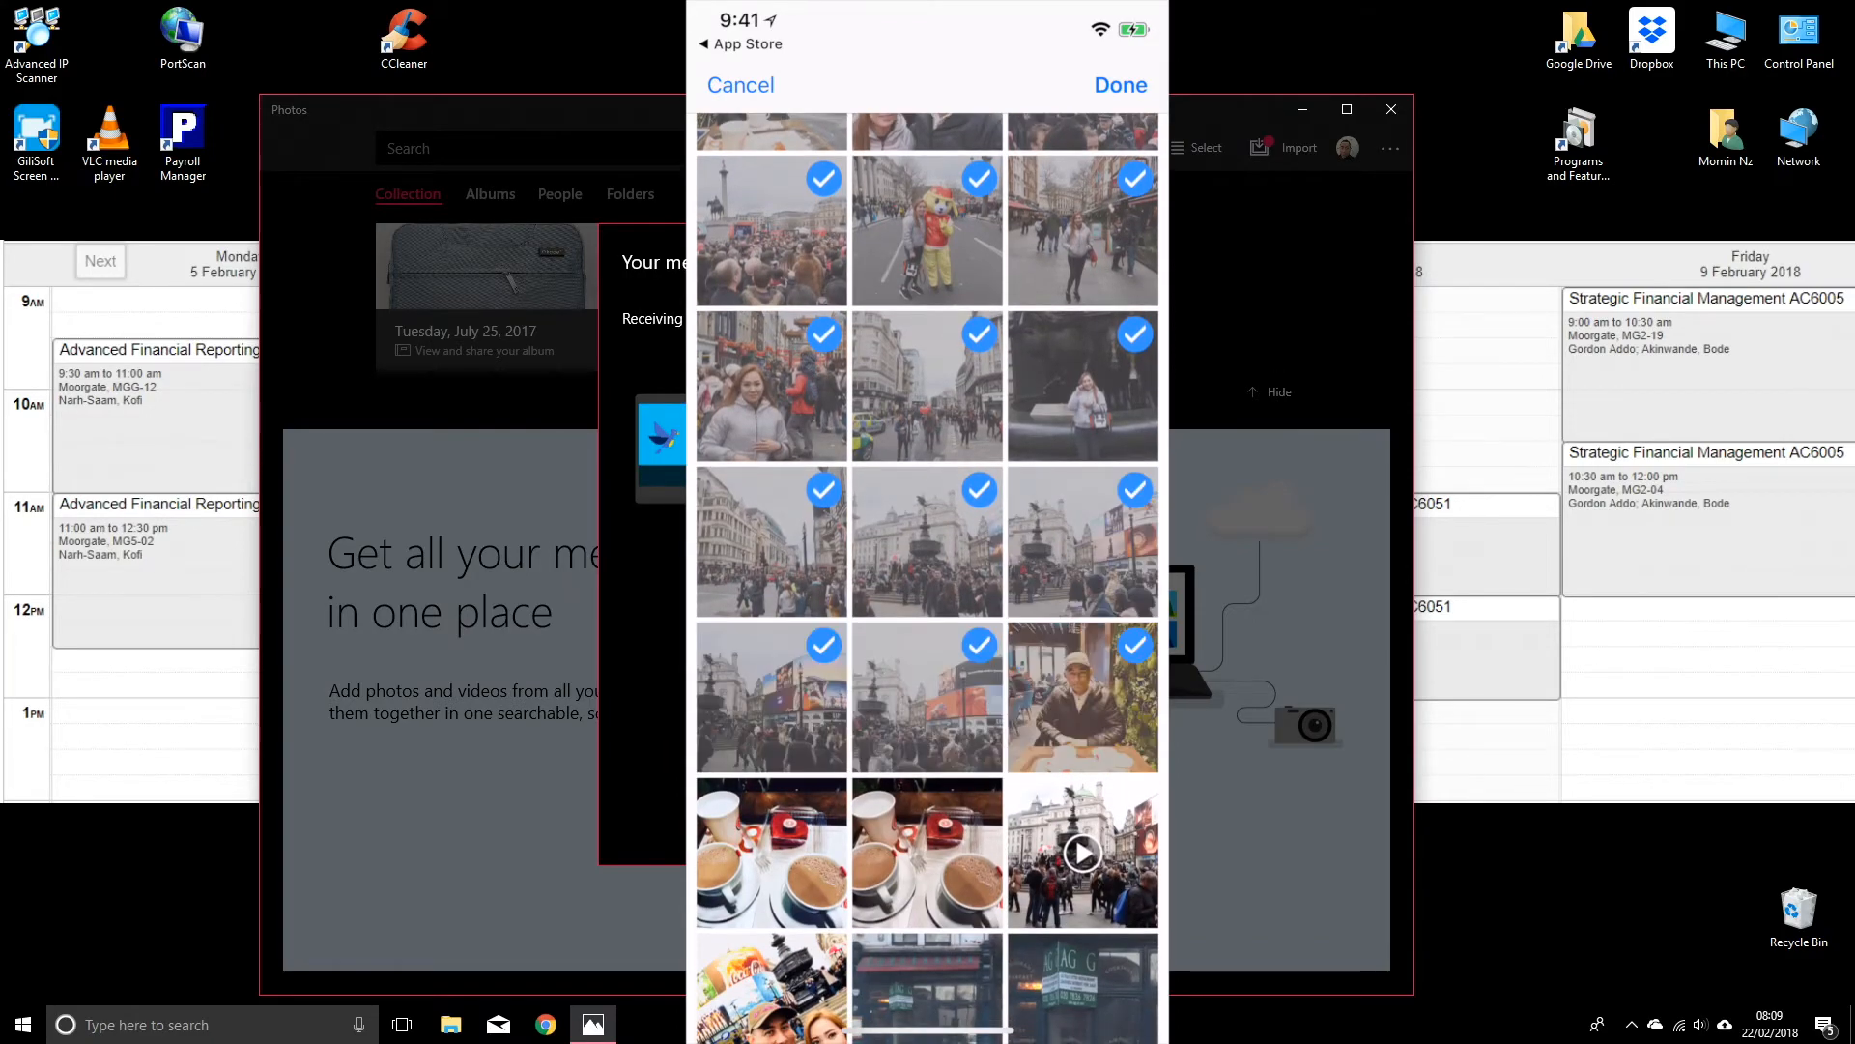
scroll(down, 3)
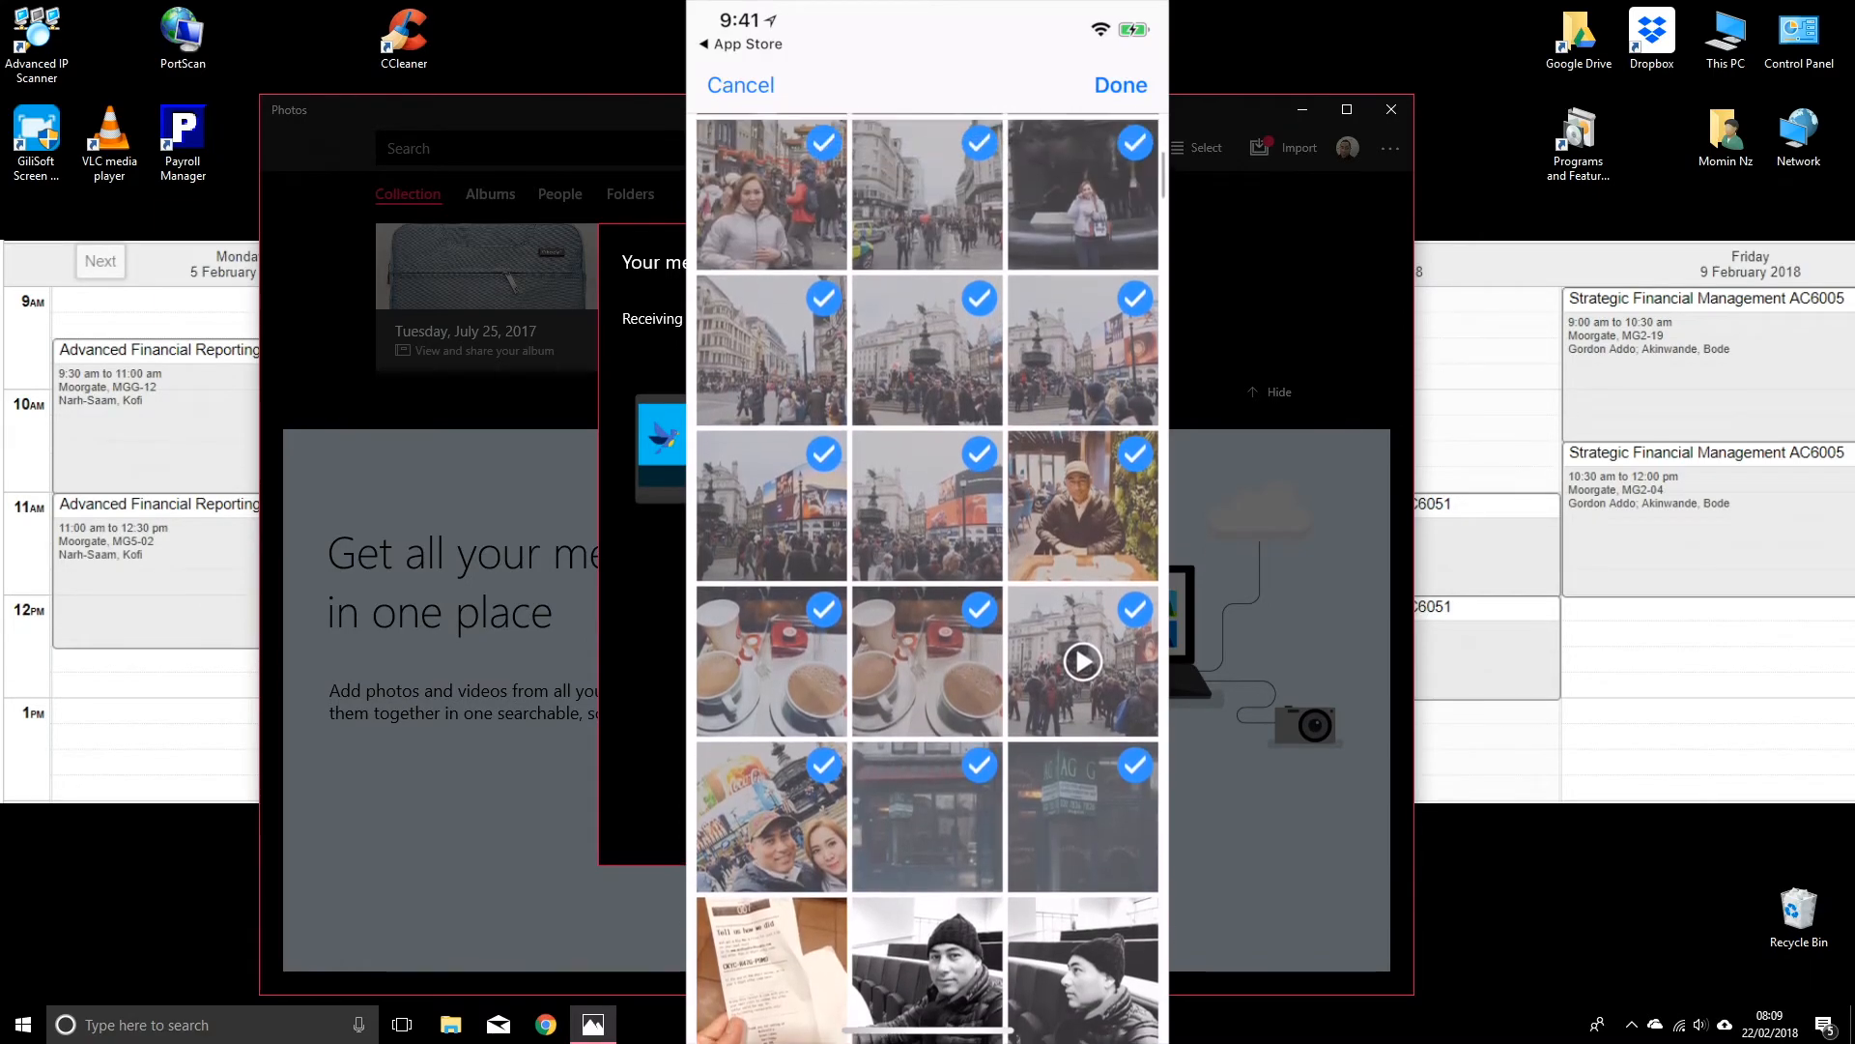
scroll(down, 3)
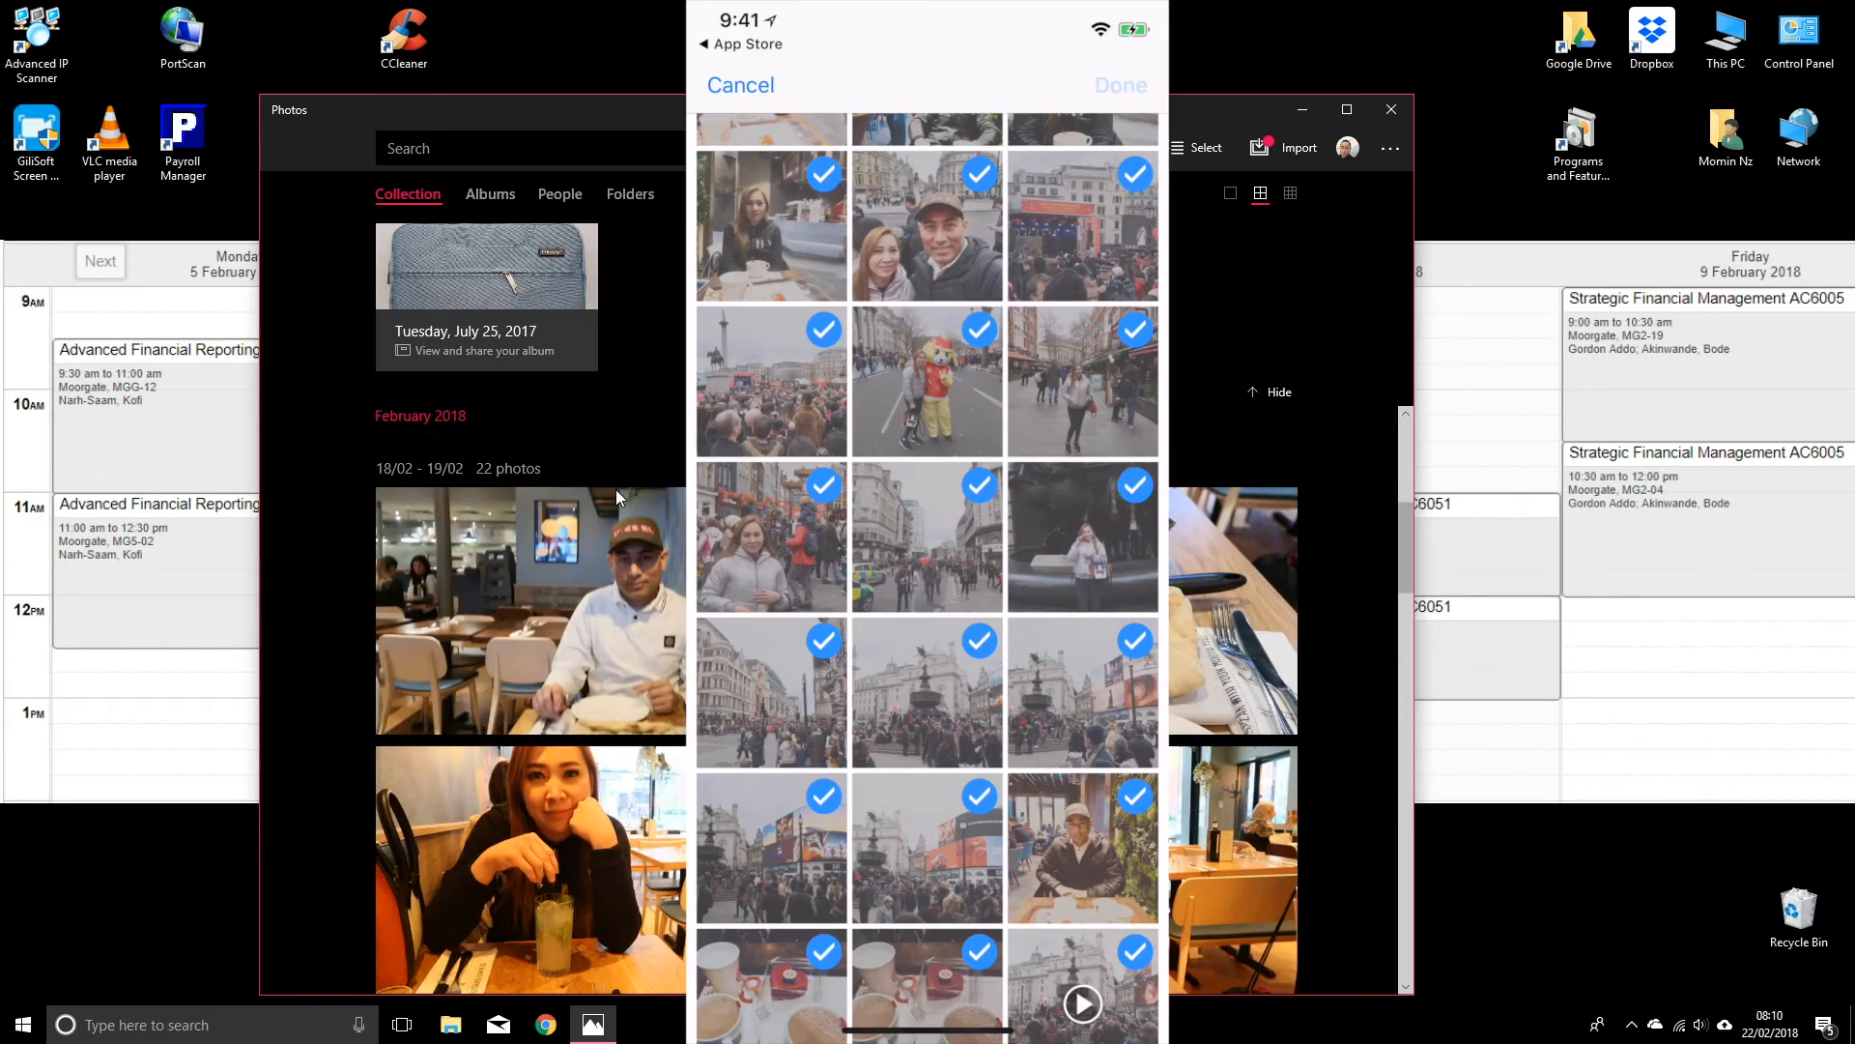
Play the transferred IMG_1702.MP4, then select the crowd photo for a new video
click(1118, 85)
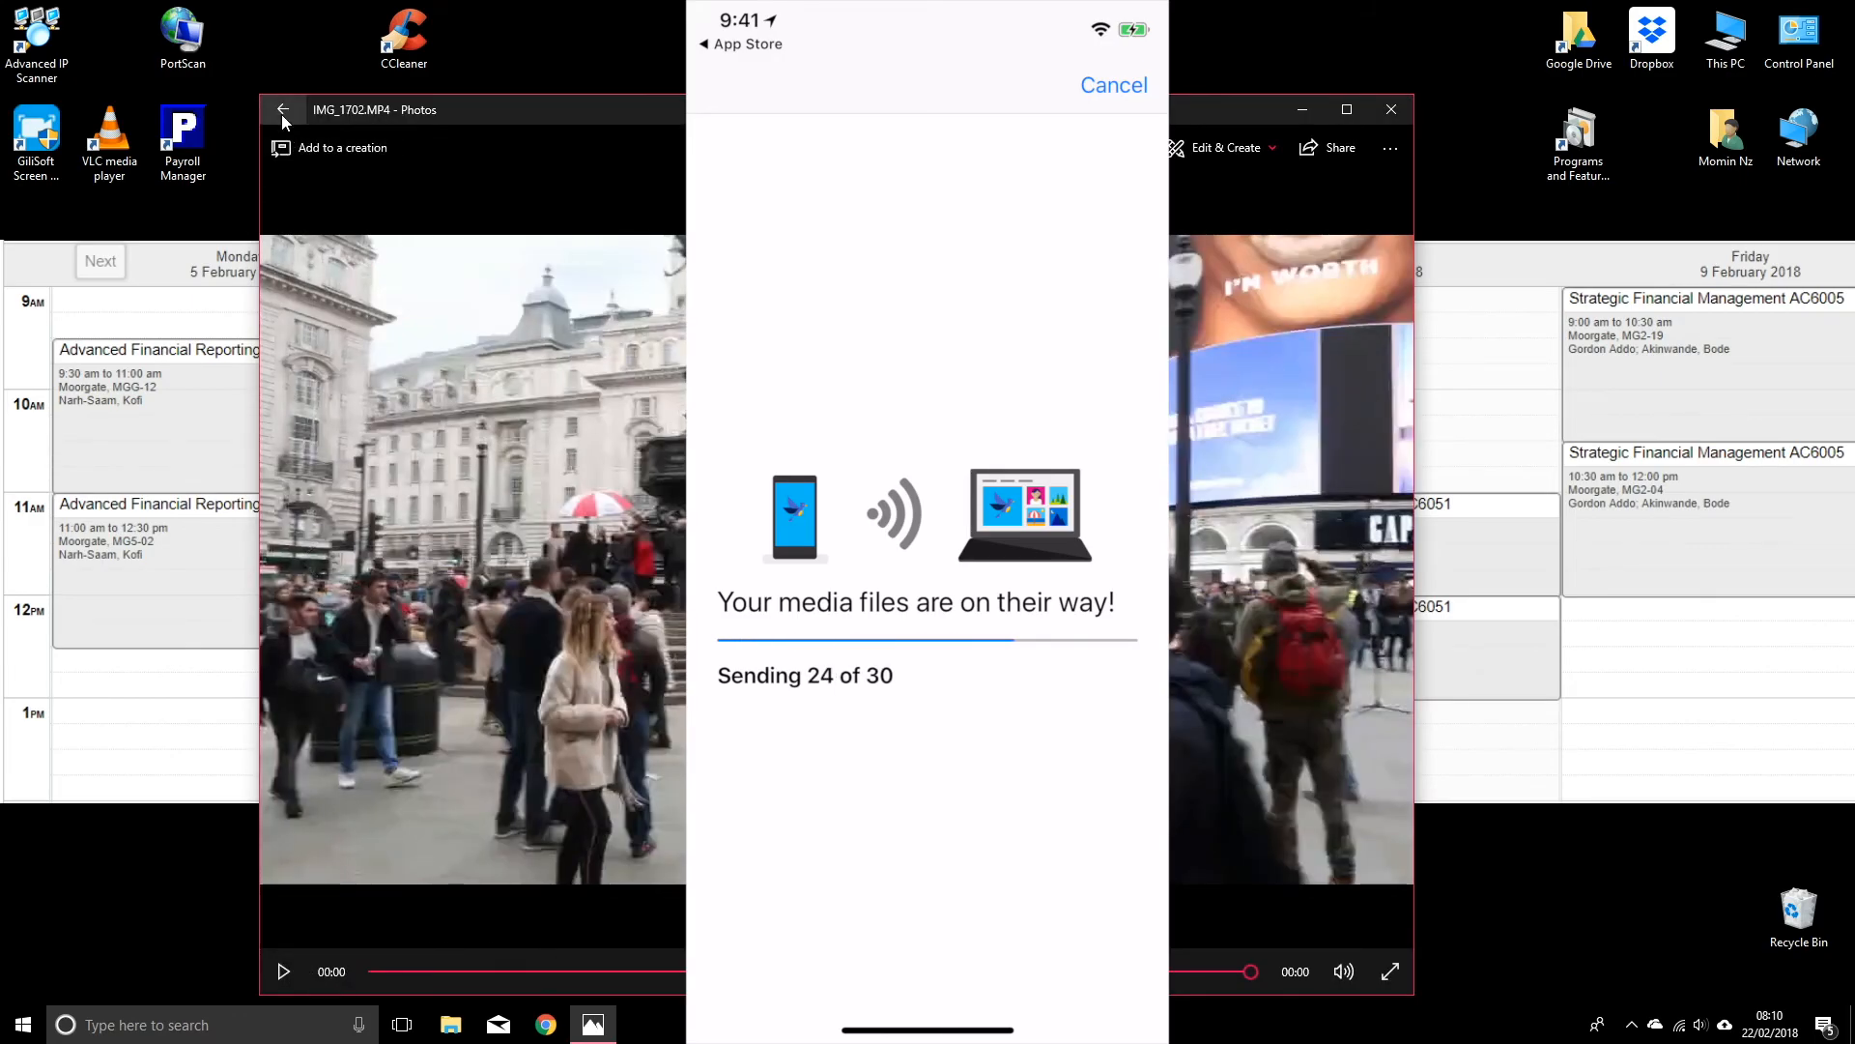
click(283, 109)
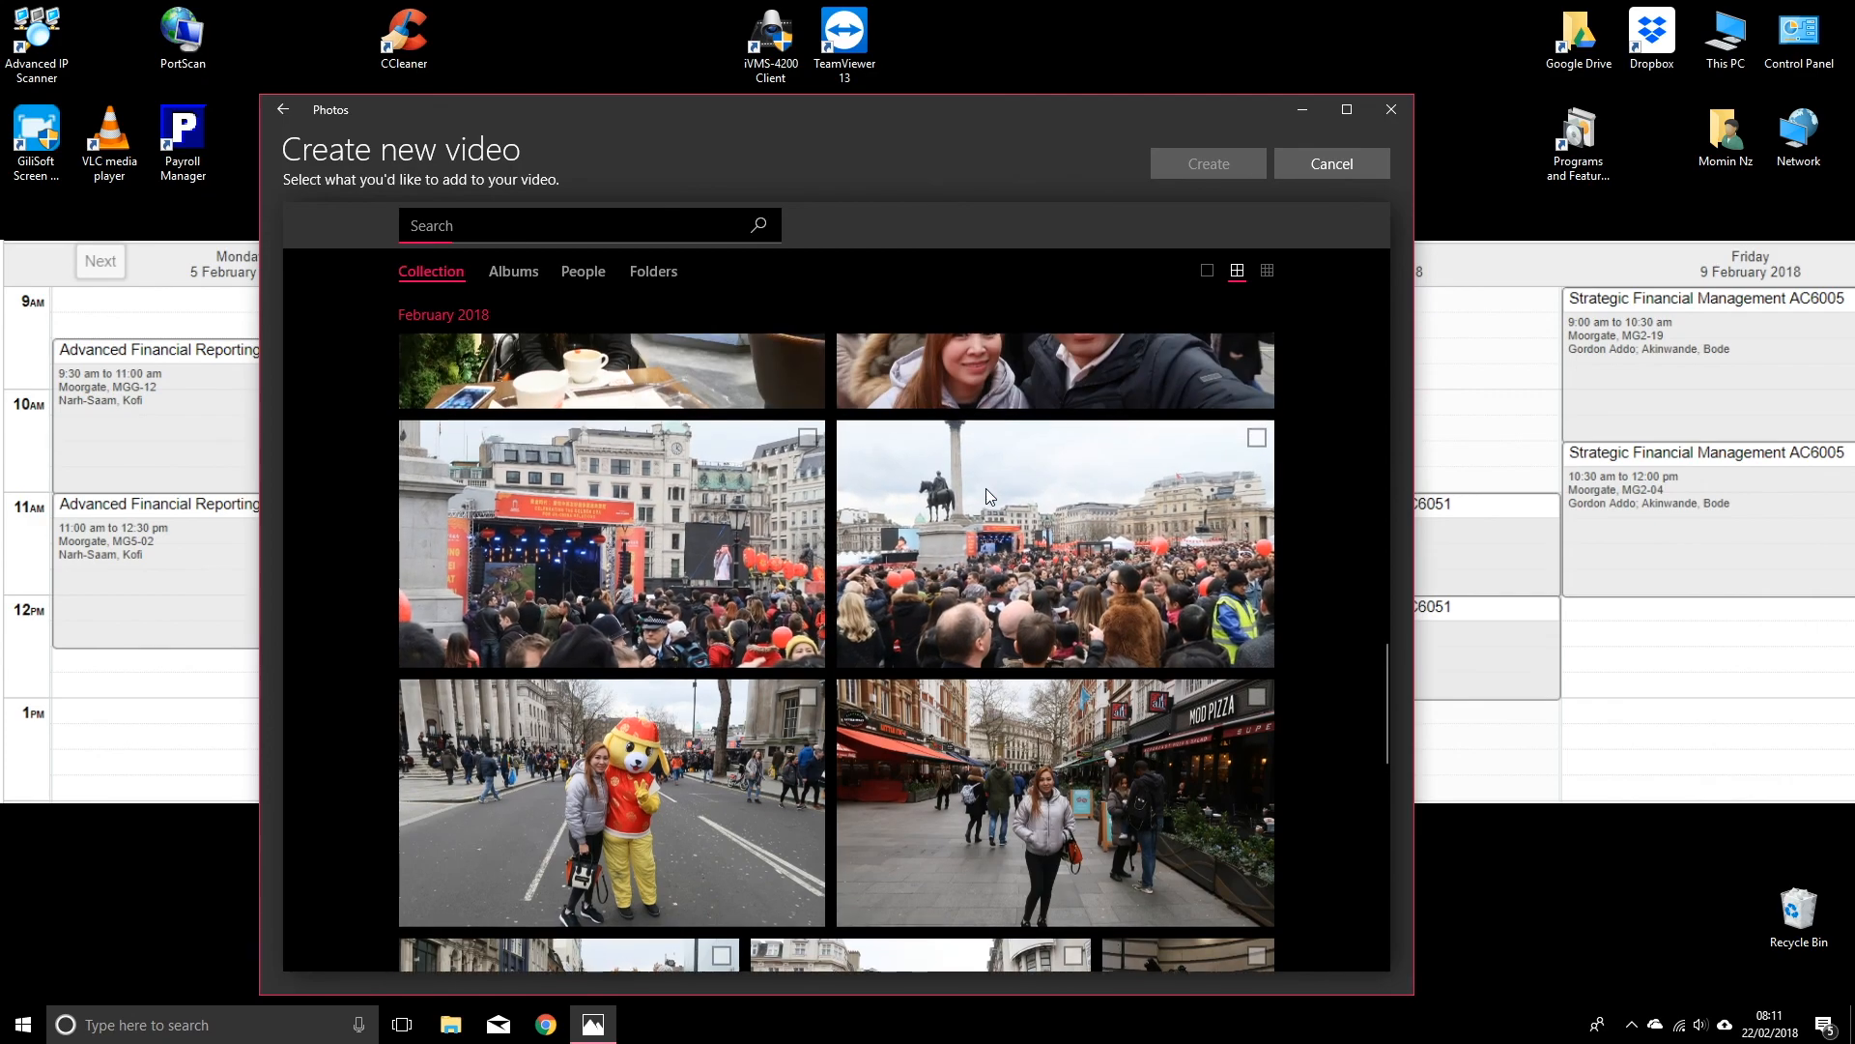
click(1054, 544)
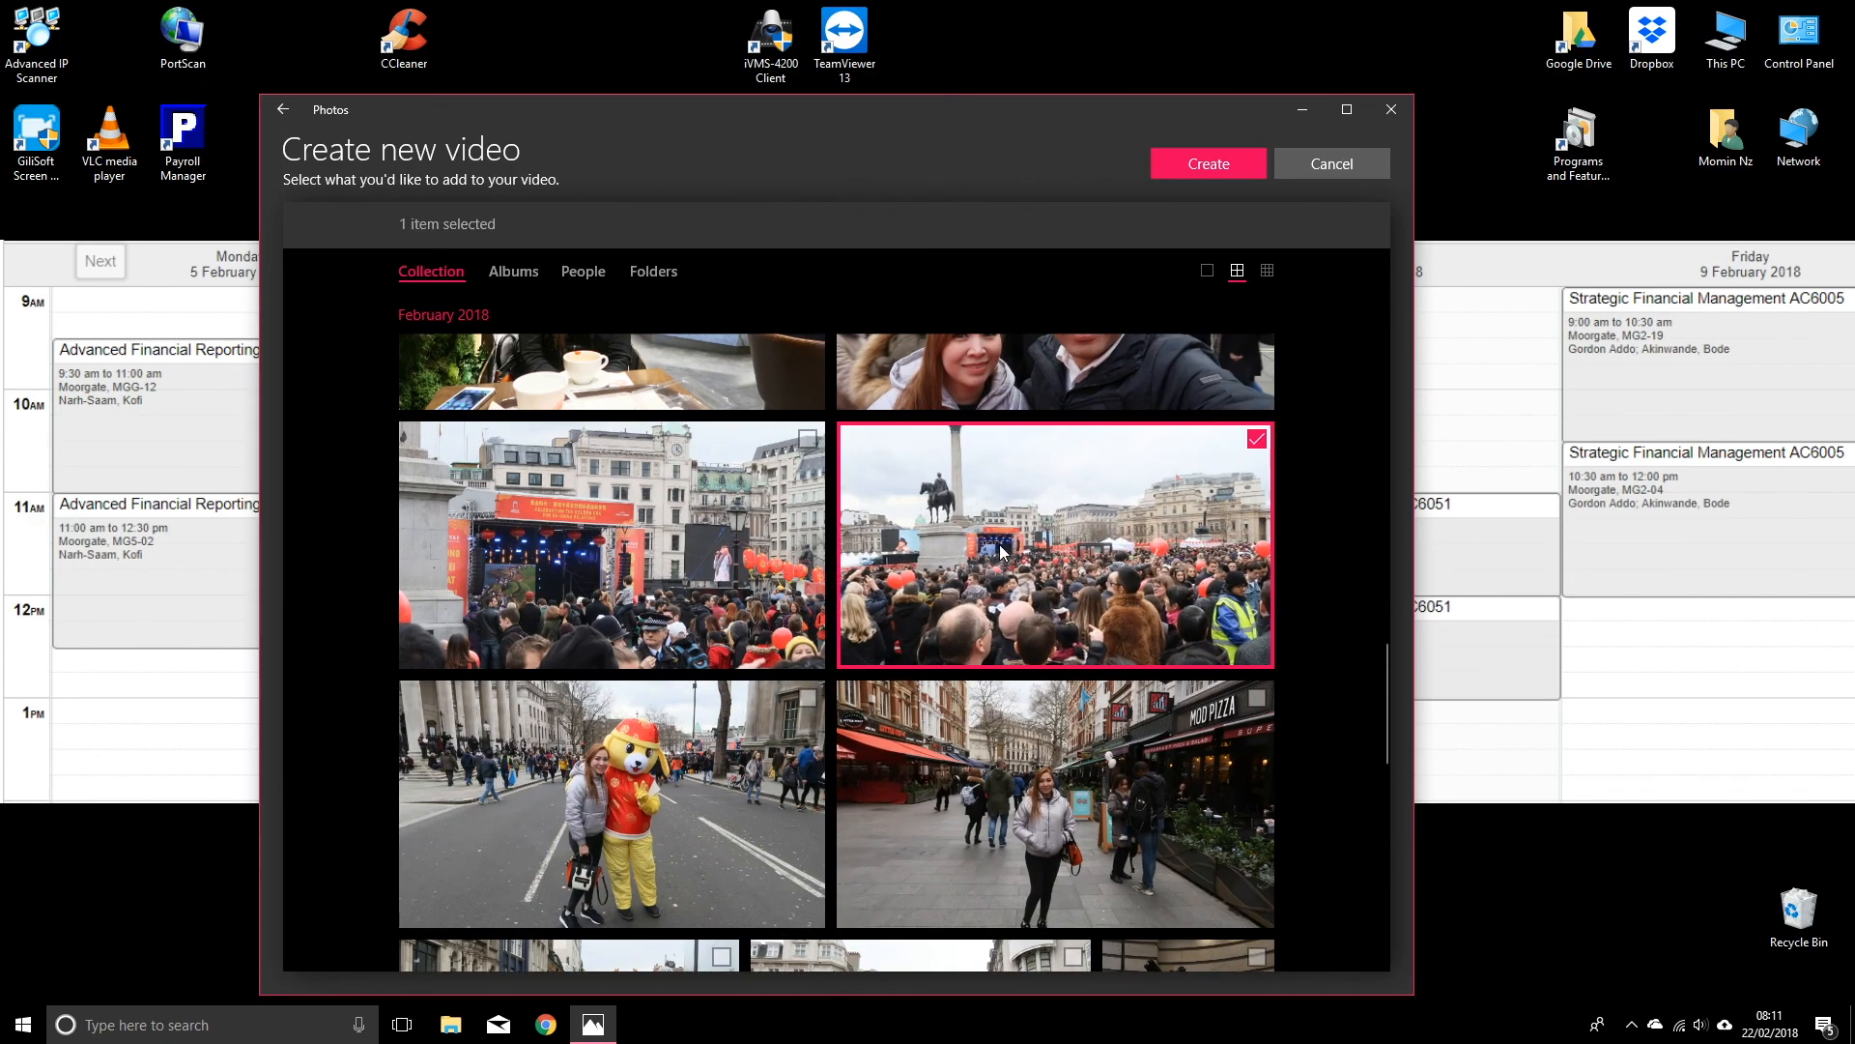